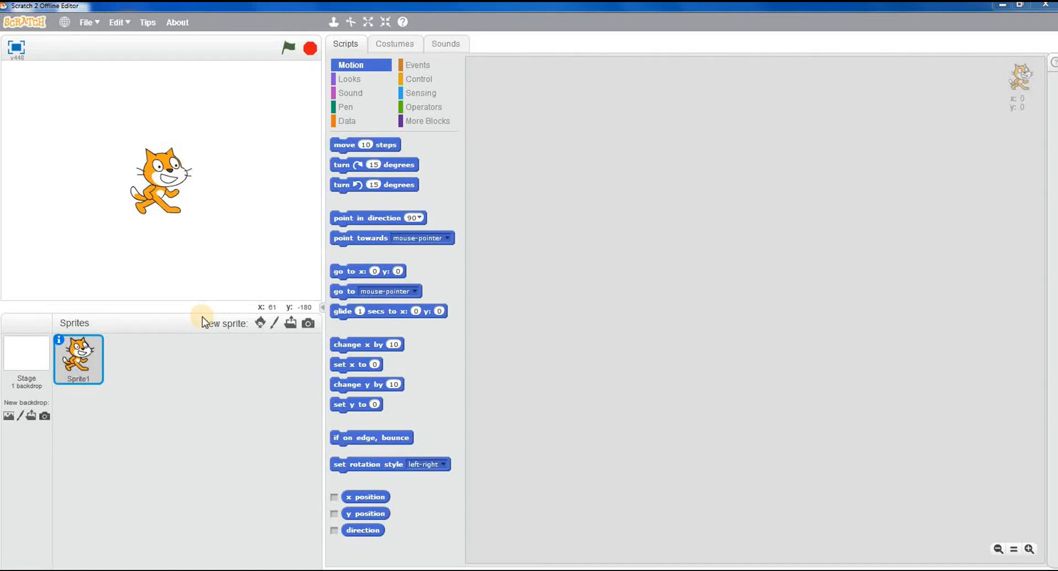
mouse_move(210, 189)
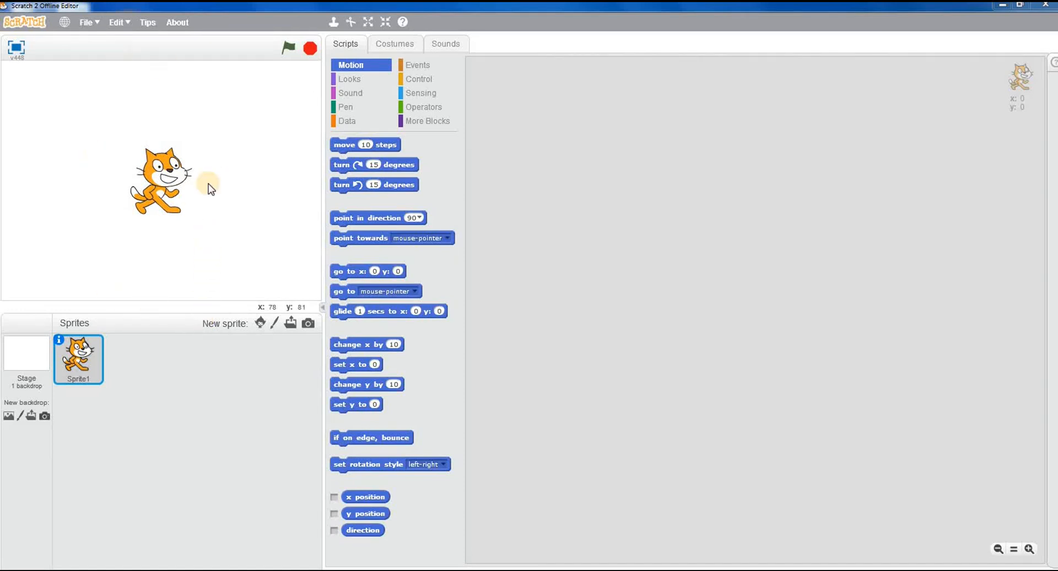
mouse_move(286, 241)
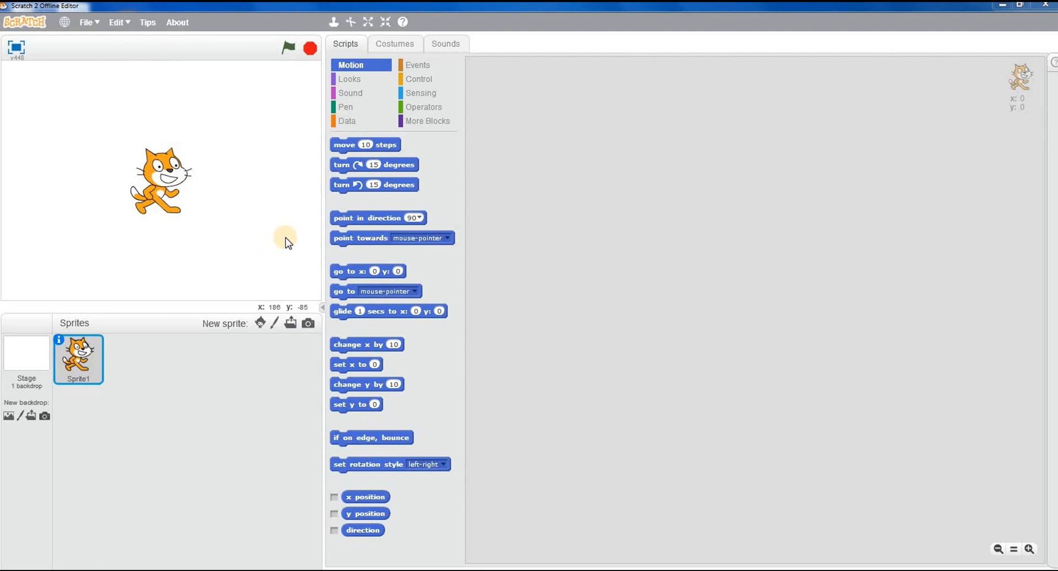
mouse_move(416, 65)
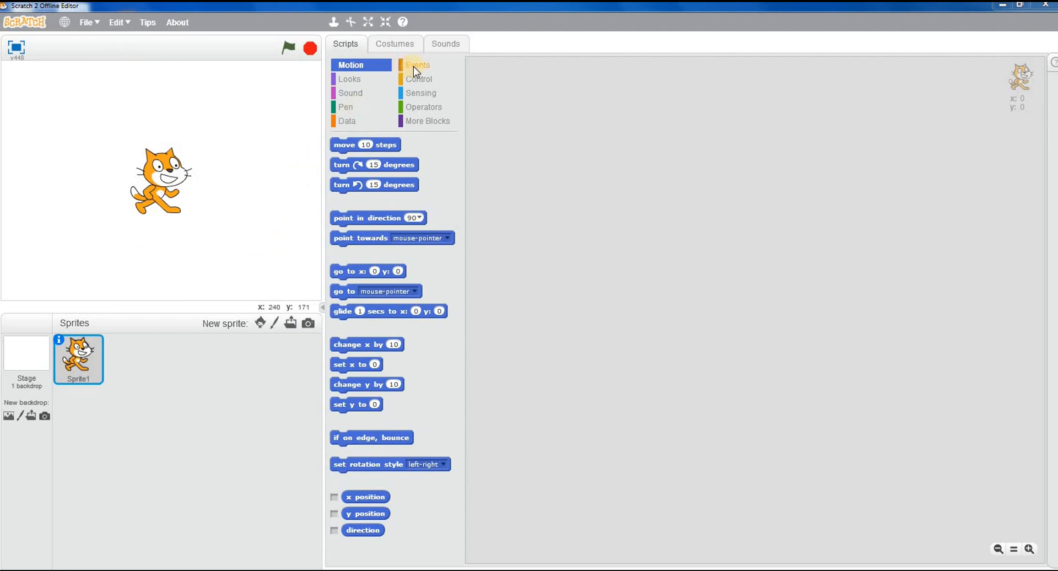
Show the Events category blocks in the palette
left_click(418, 65)
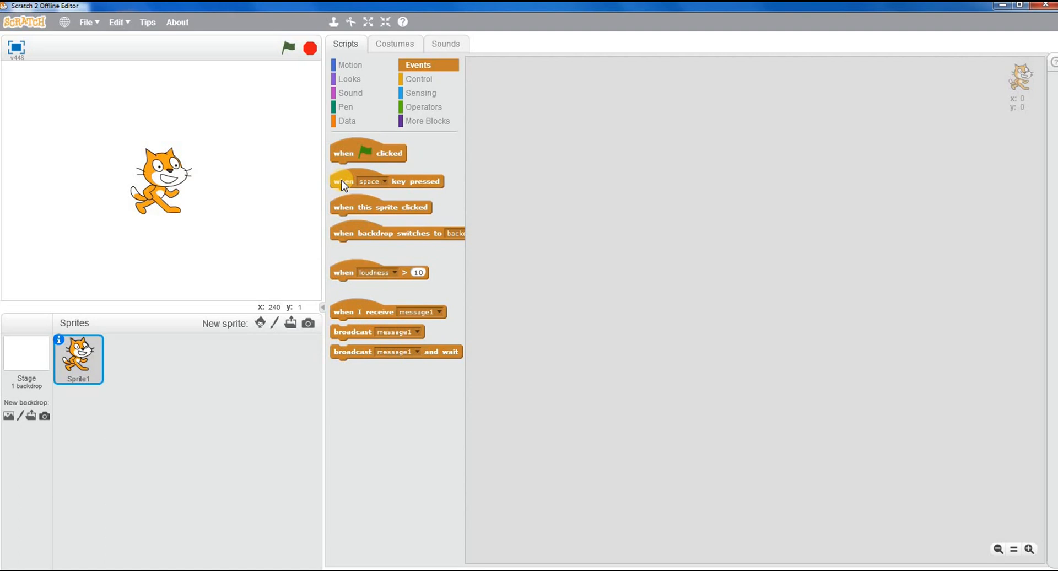
Place a 'when key pressed' trigger and set its key to the right arrow
left_click_drag(344, 181, 547, 95)
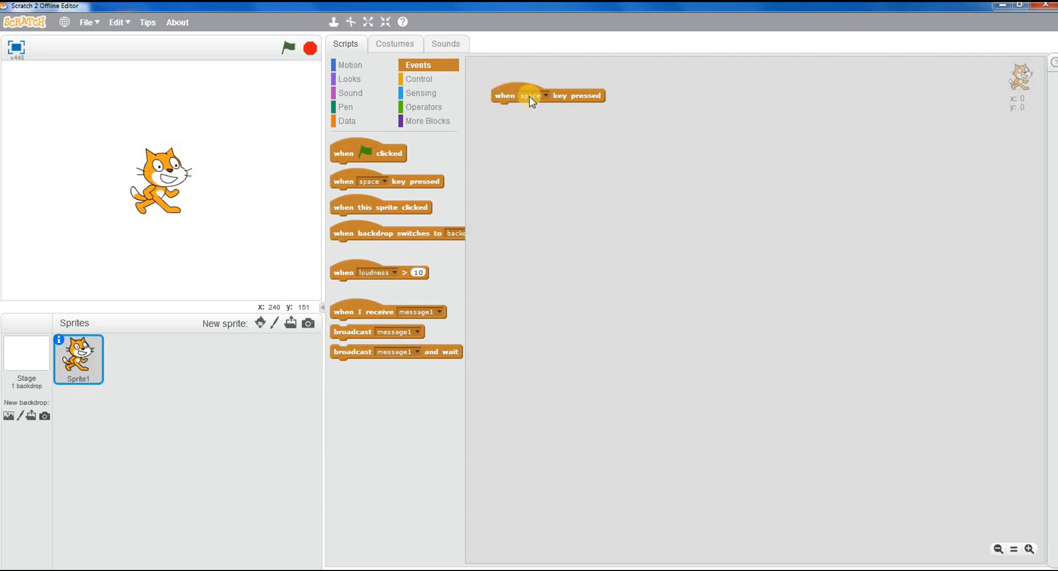
left_click(534, 95)
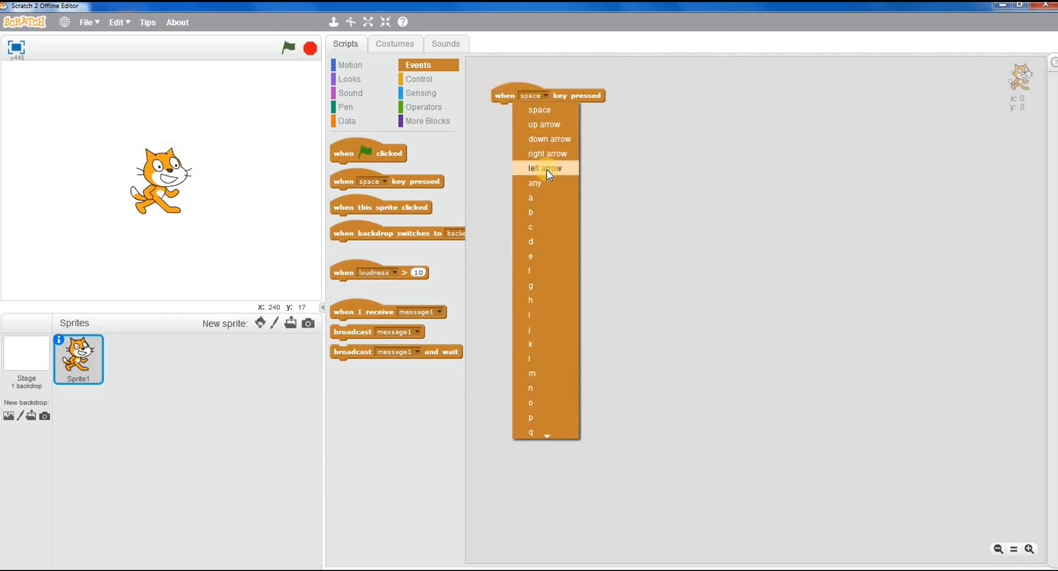
left_click(548, 153)
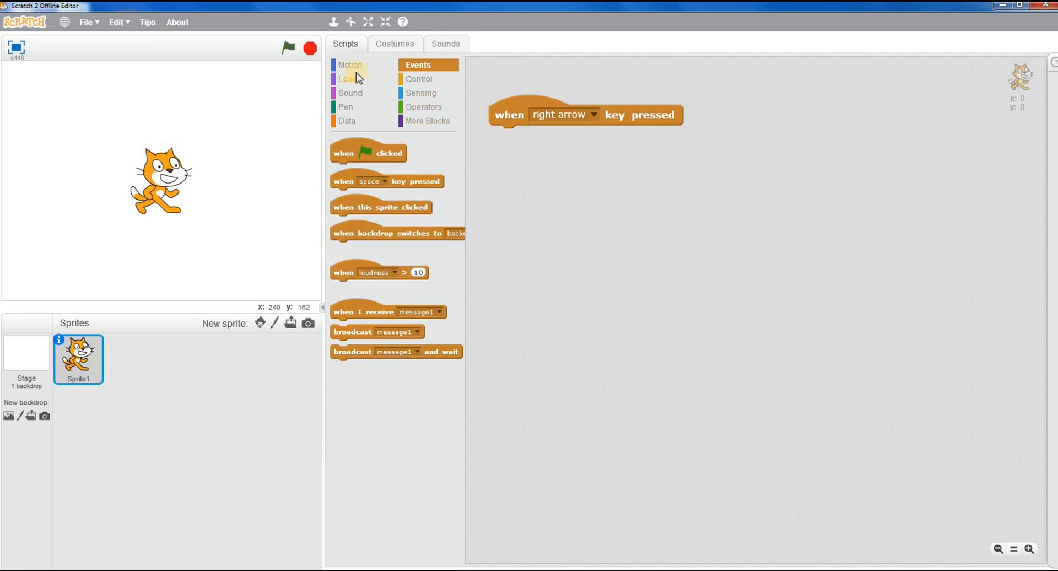
Attach 'point in direction 90' and 'move 10 steps' under it, then run to test the cat moving right
left_click(349, 65)
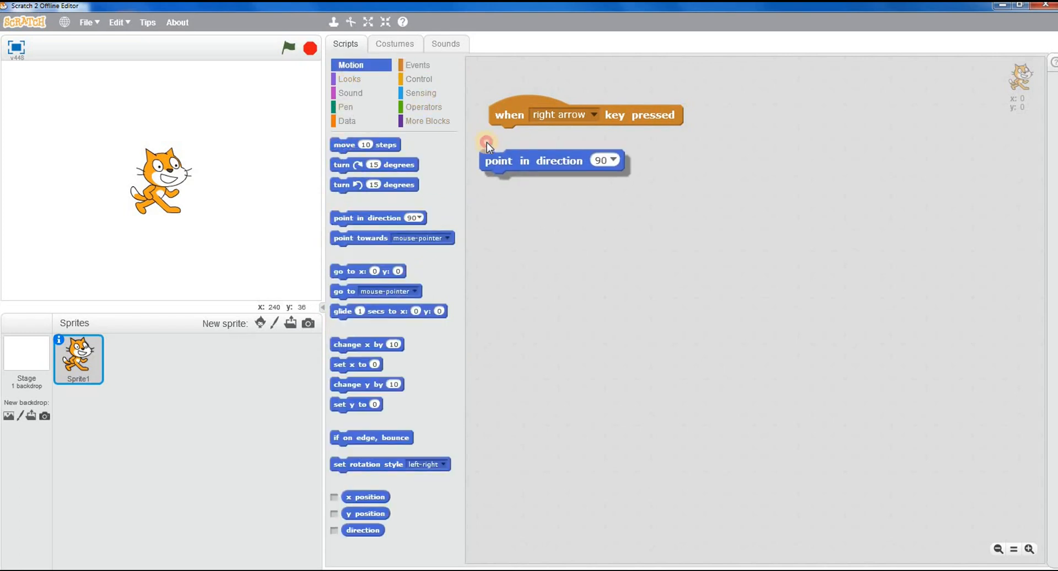
left_click(612, 136)
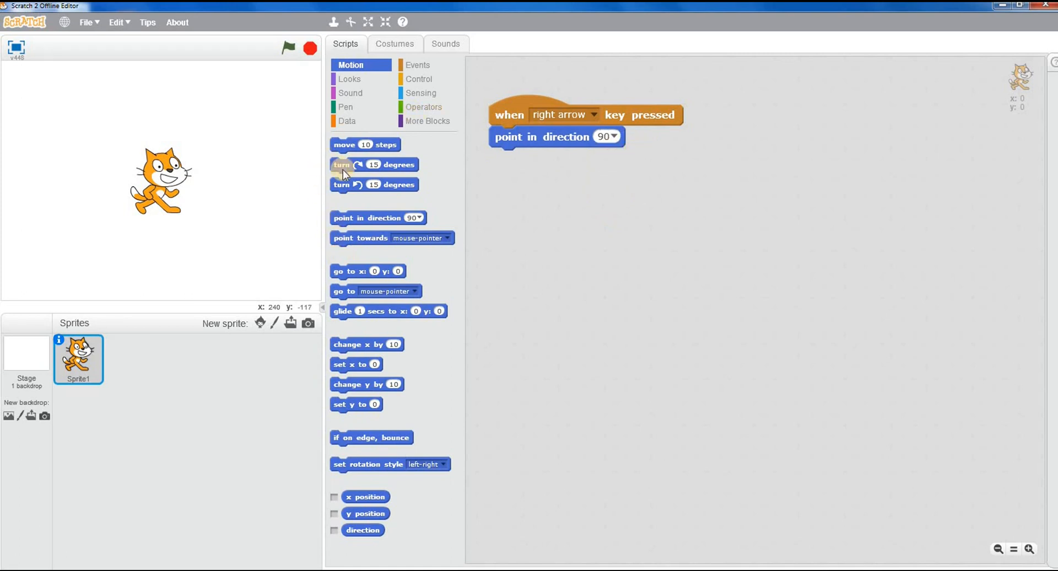
left_click_drag(365, 145, 542, 157)
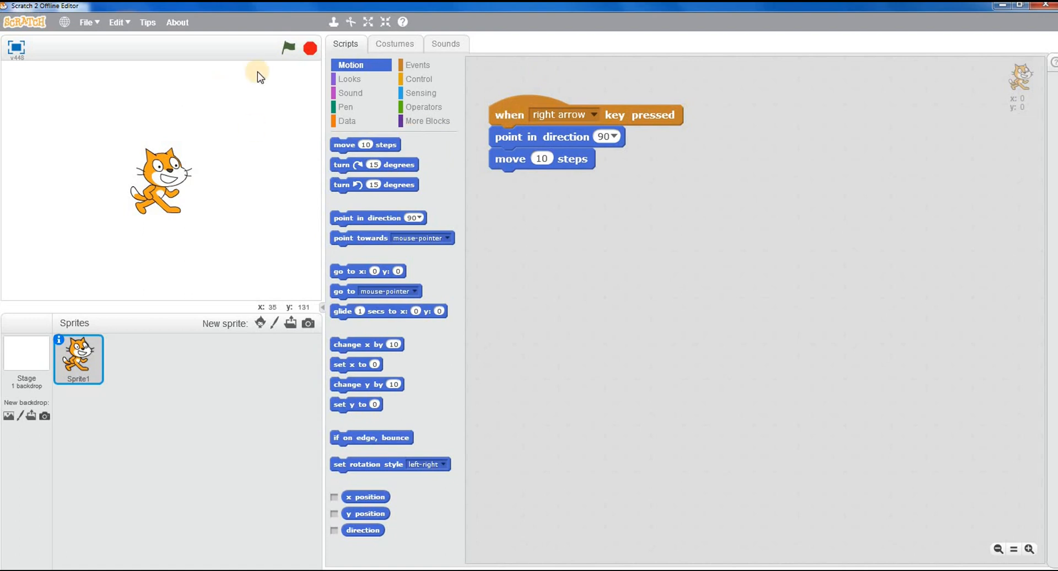
left_click(288, 47)
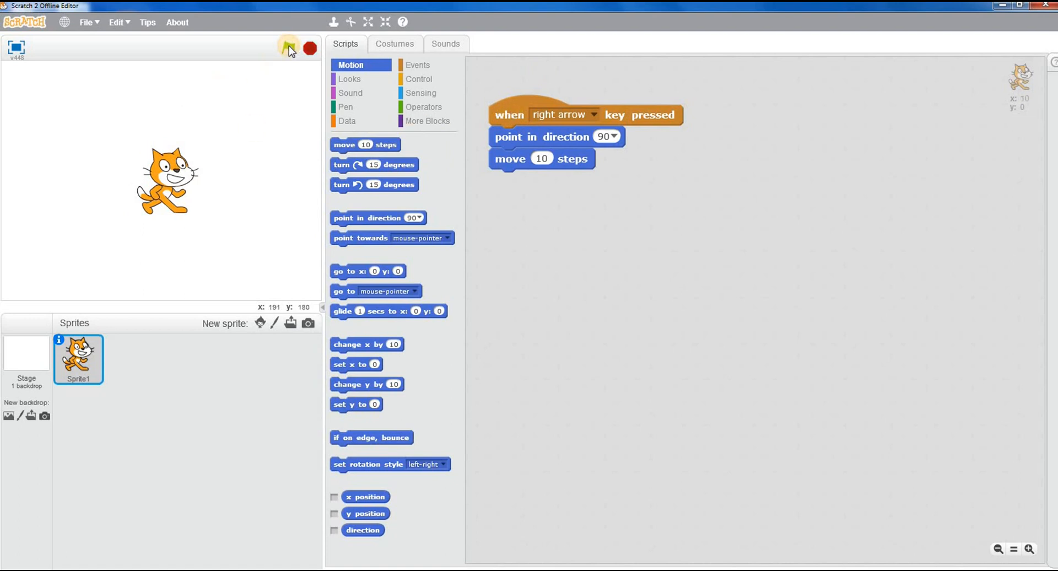
left_click(287, 47)
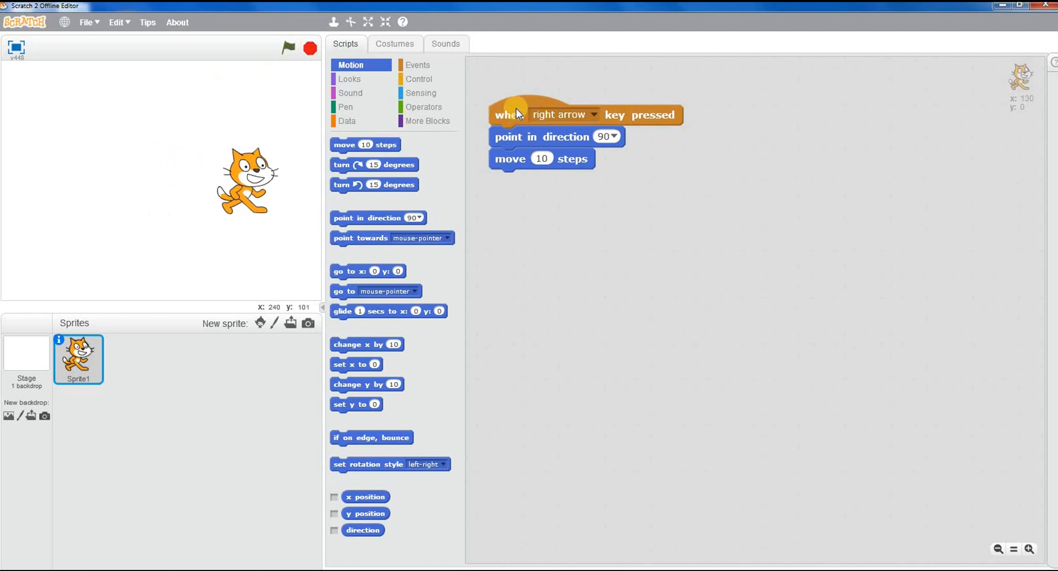
Attach a 'next costume' block from Looks to the end of the right-arrow script
left_click(349, 80)
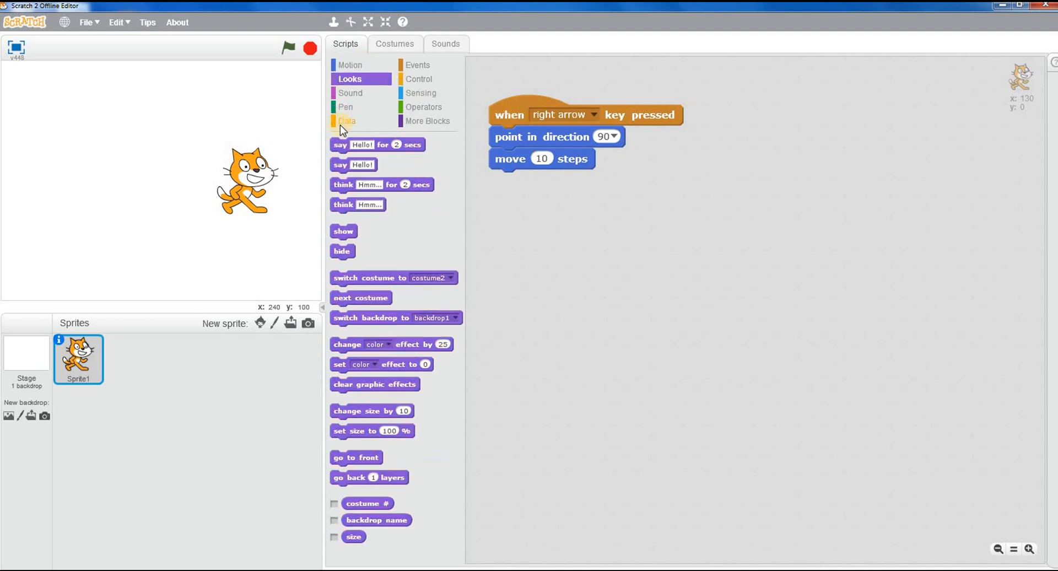
left_click_drag(360, 298, 507, 229)
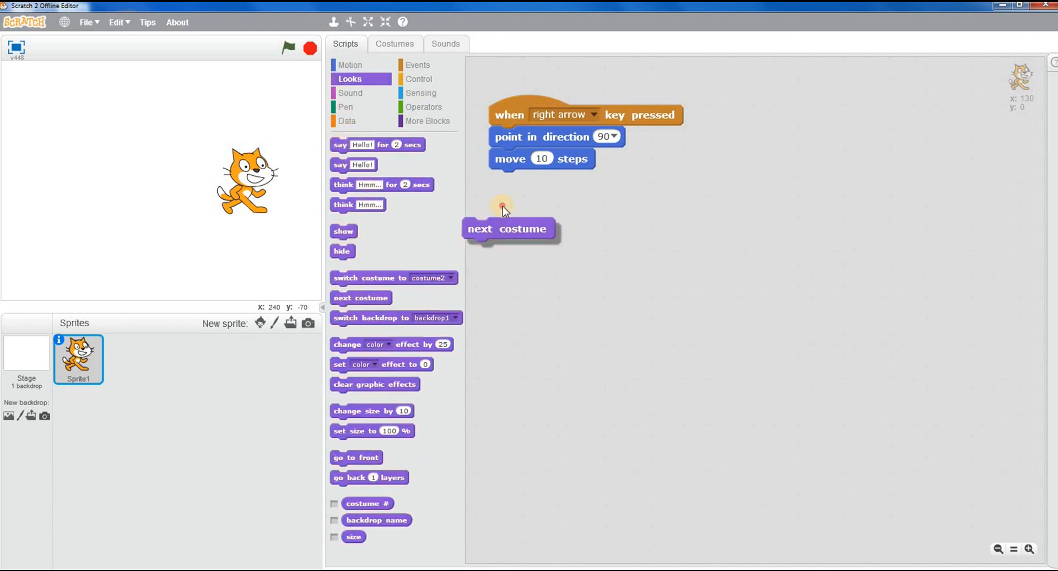
left_click_drag(506, 229, 533, 179)
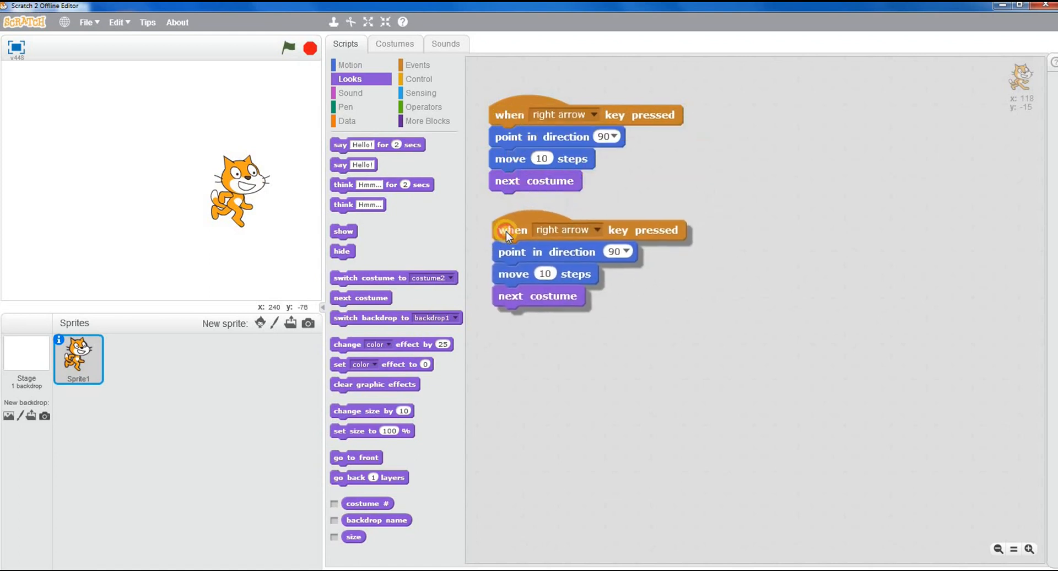
Set the copied script to trigger on left arrow with direction -90 and test the cat moving left
left_click(593, 229)
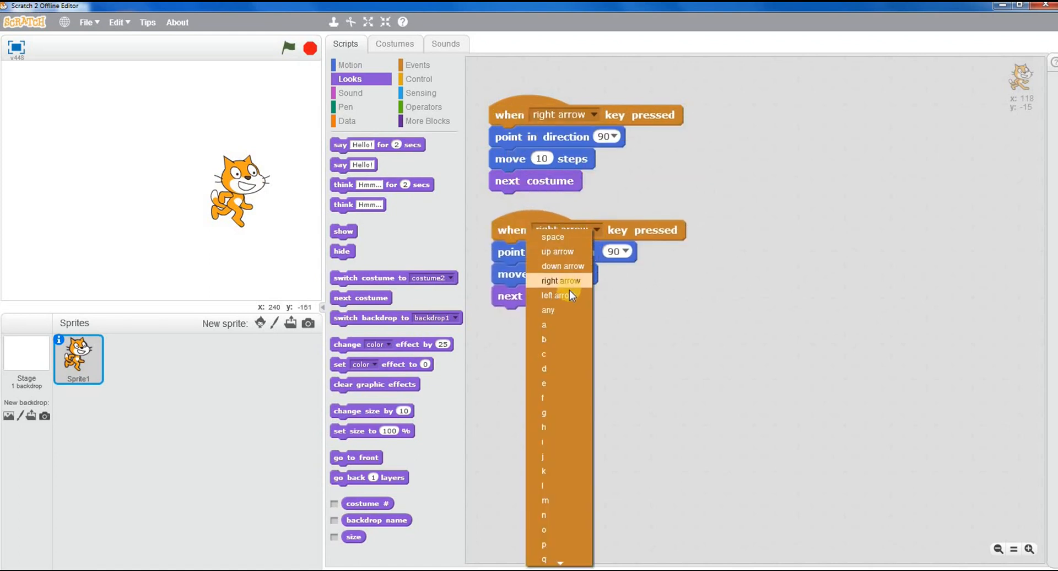
left_click(559, 279)
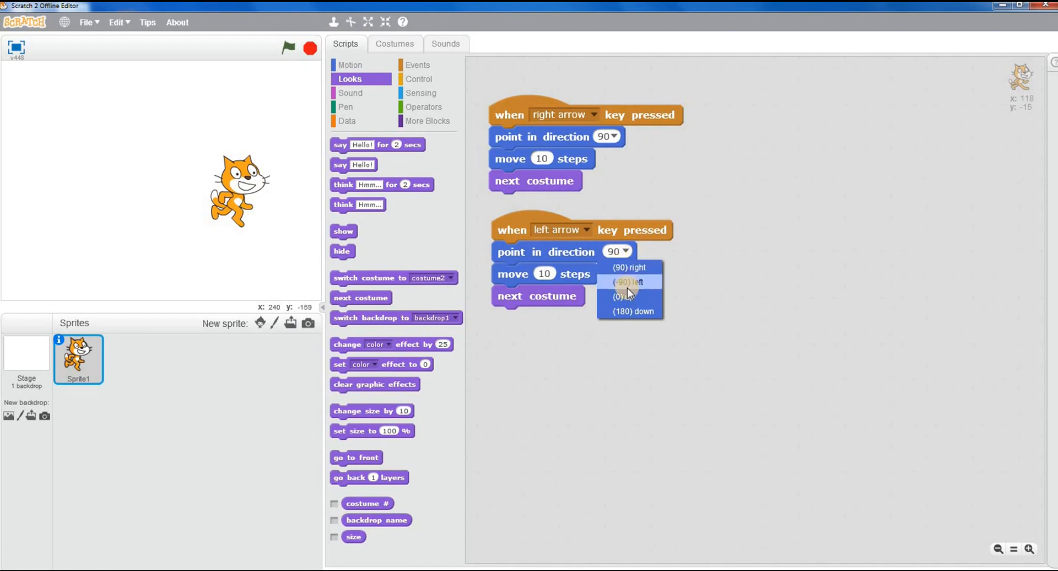
left_click(624, 281)
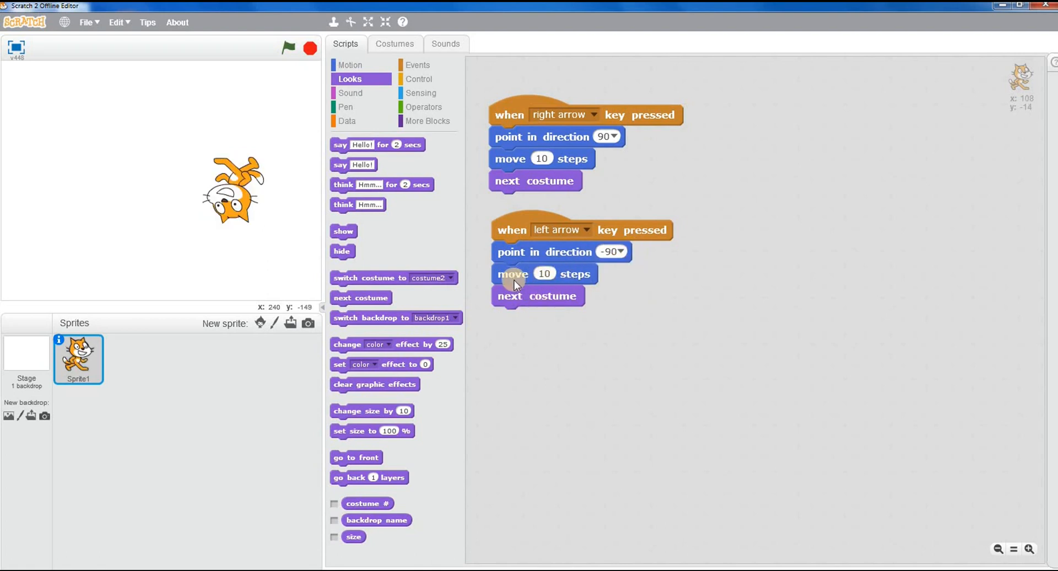
key("Left")
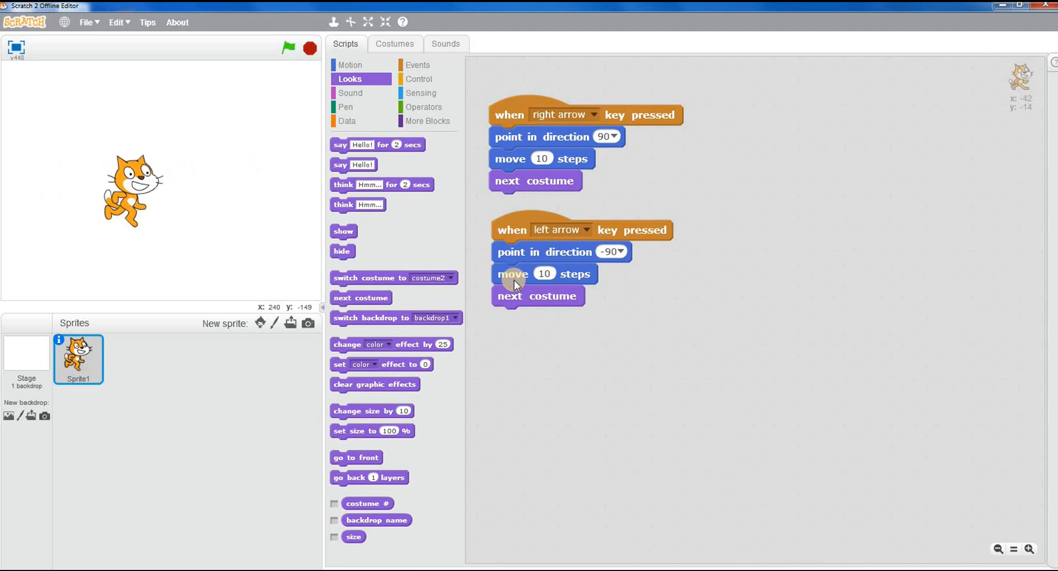
left_click(288, 48)
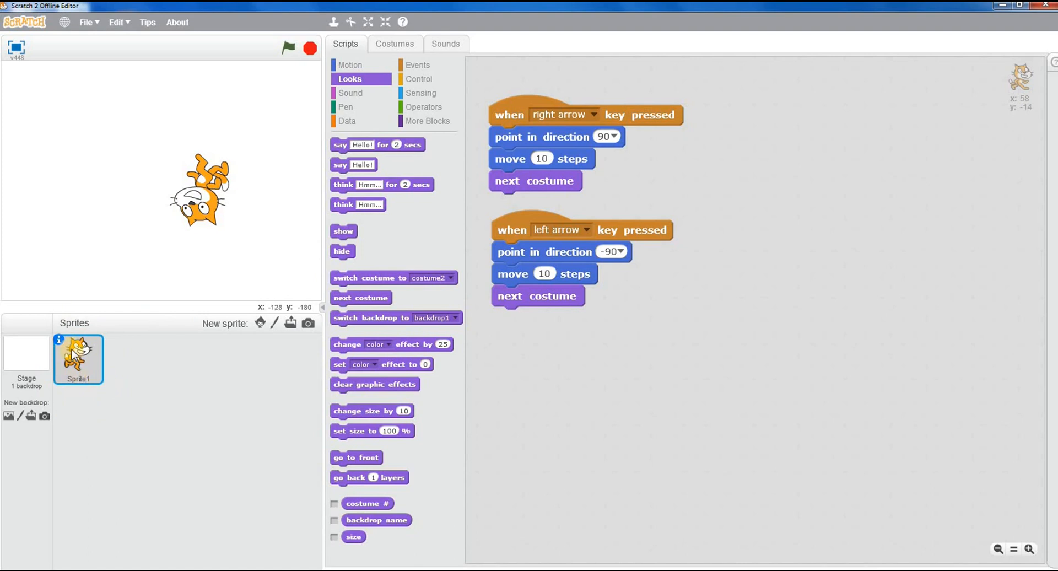
In the sprite info panel choose left-right rotation style and rename the sprite 'cat'
left_click(62, 342)
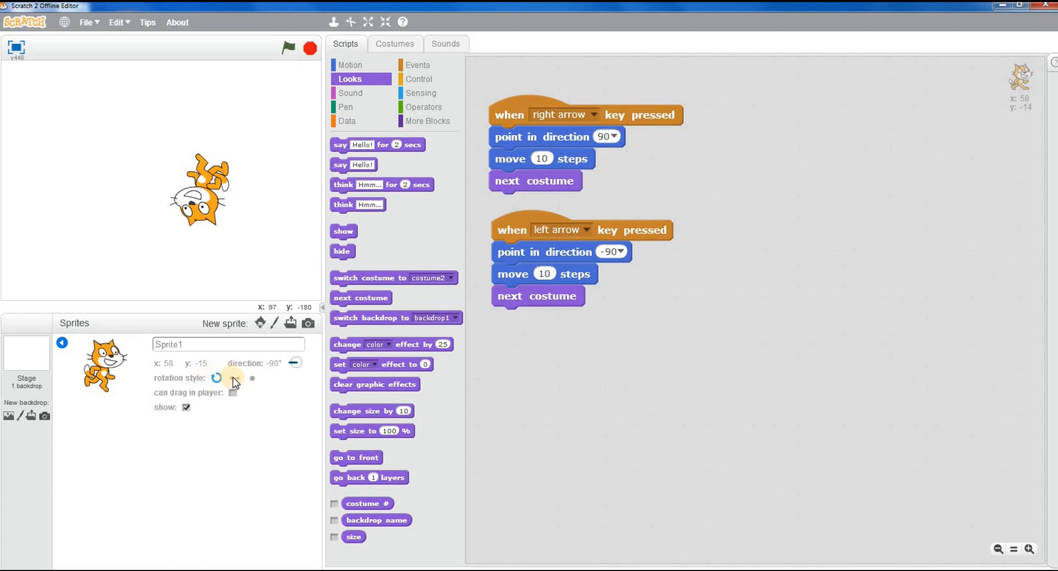
left_click(235, 378)
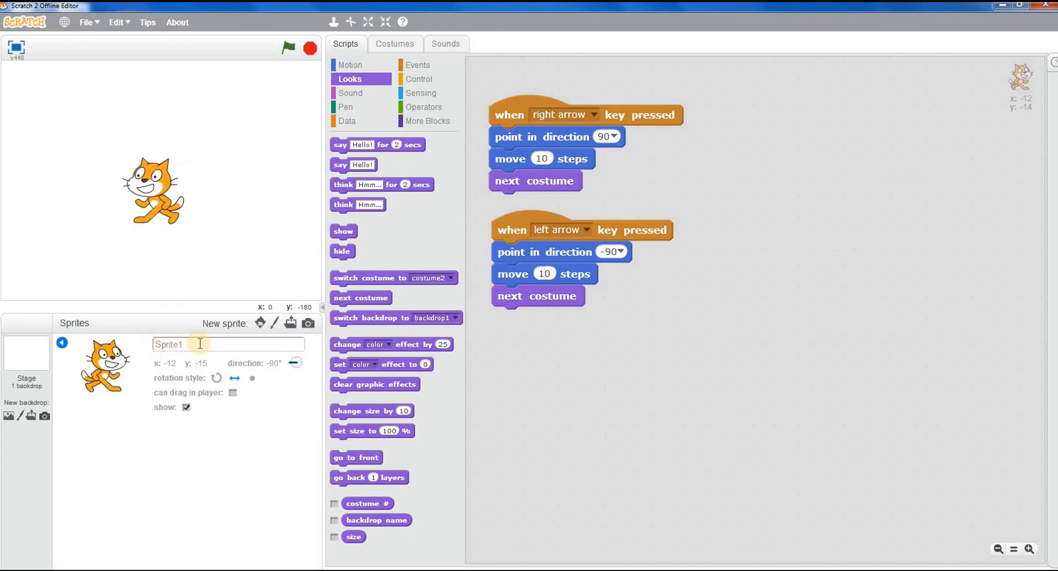
type("cat")
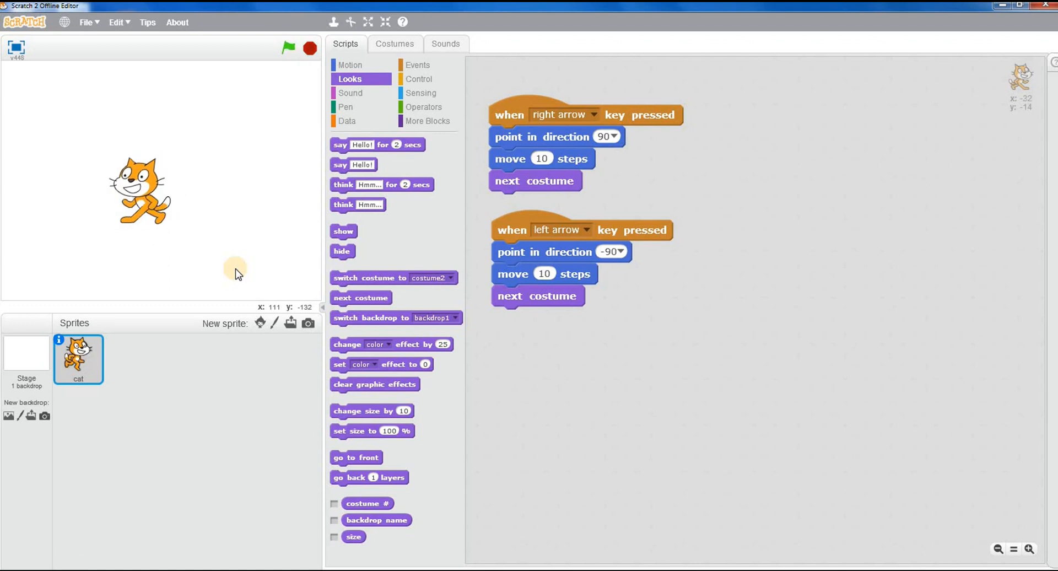
Test the cat walking right and left upright with the arrow keys
left_click(288, 47)
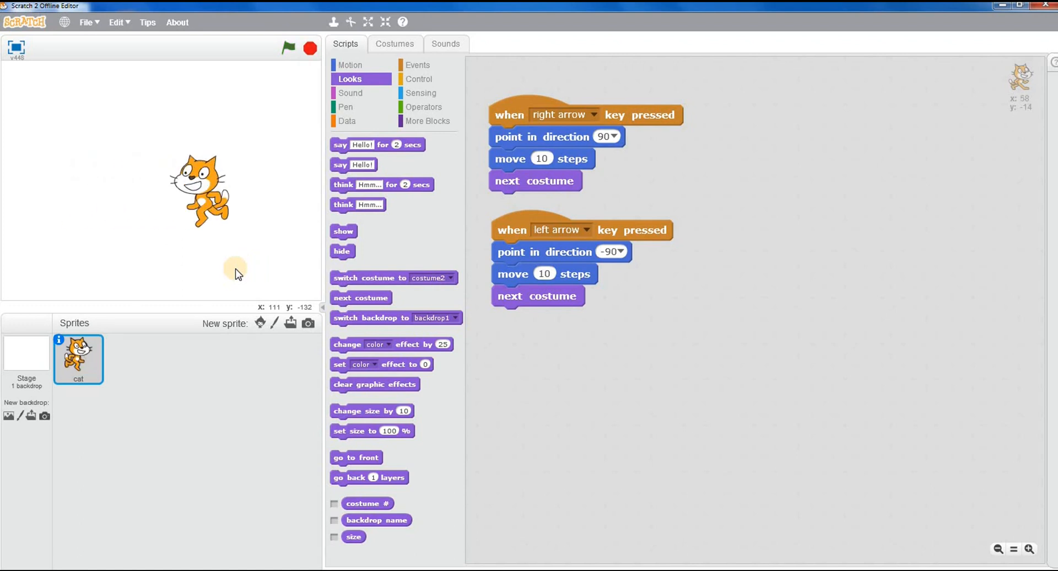
key("Right")
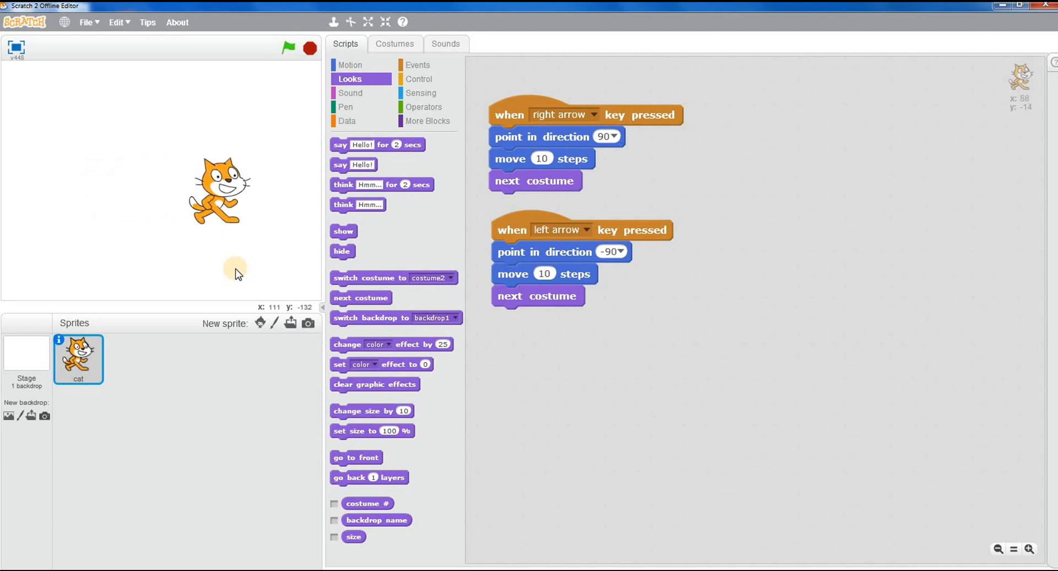
key("Left")
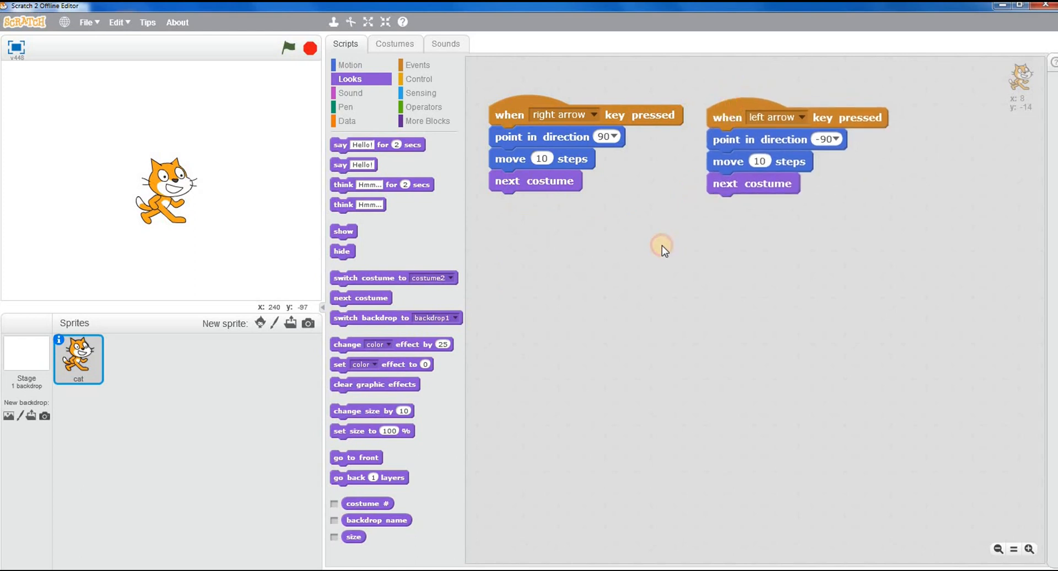
mouse_move(637, 242)
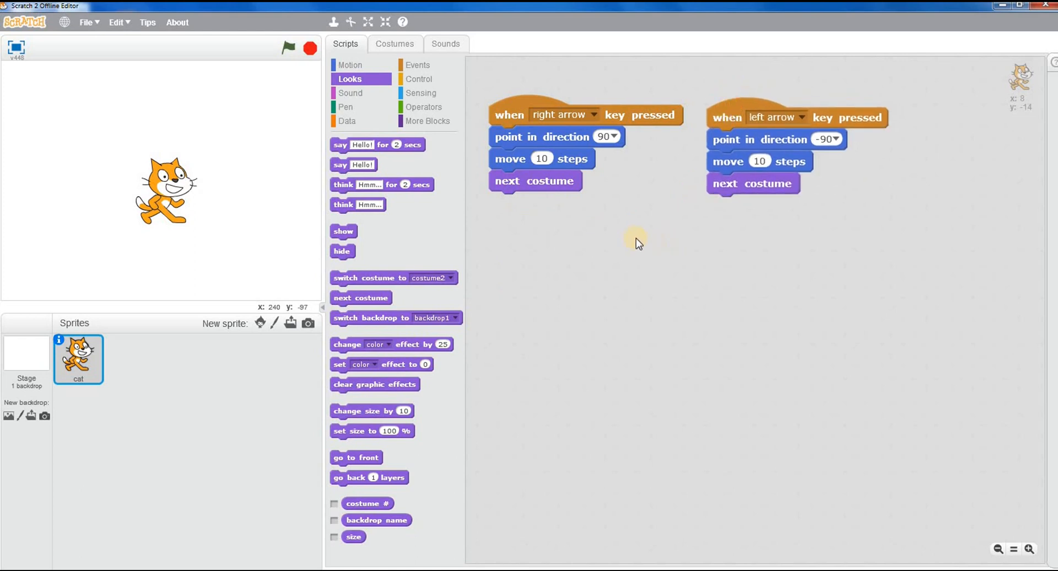
mouse_move(490, 215)
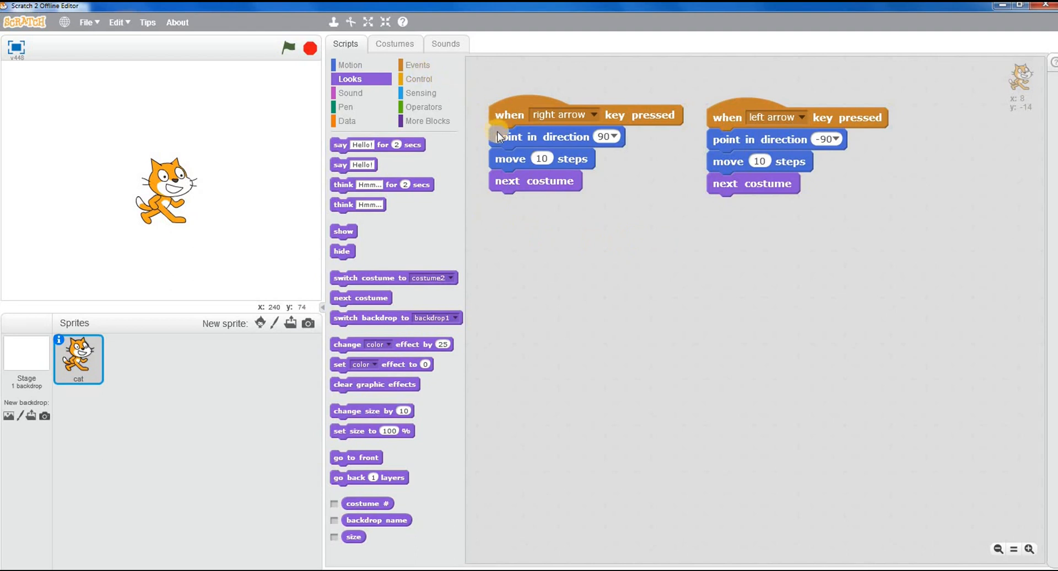
Remove the 'when key pressed' hat blocks from both scripts, leaving the movement stacks loose
left_click_drag(509, 136, 806, 257)
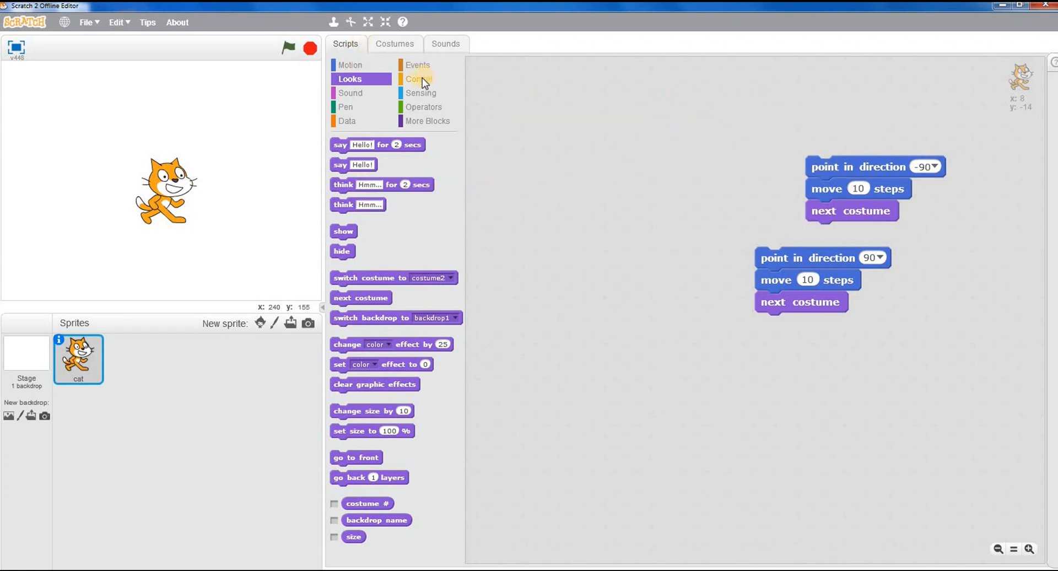
left_click(416, 65)
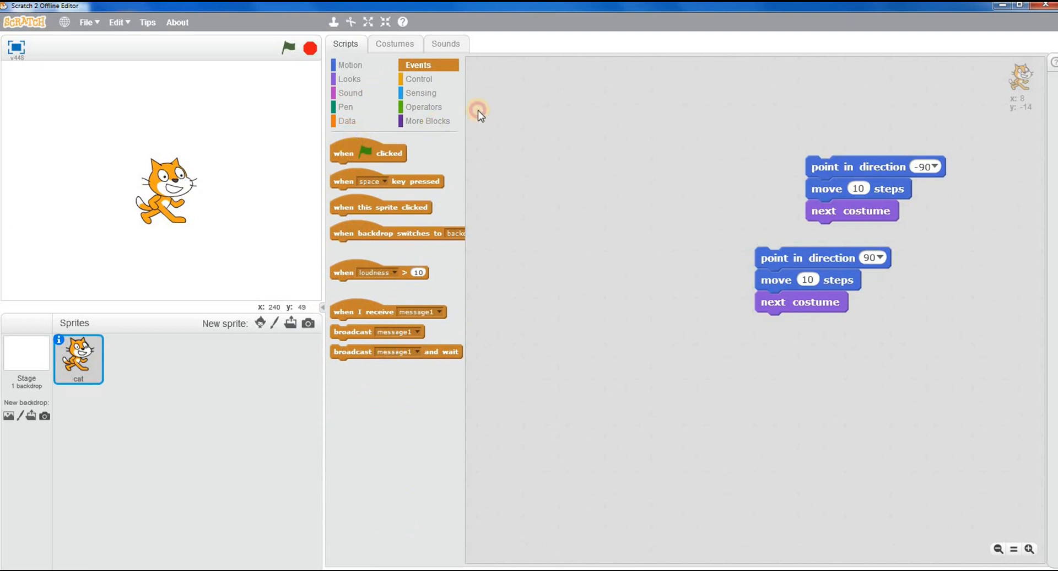
Under the green-flag hat add a forever loop with an if checking 'key right arrow pressed?'
left_click(419, 79)
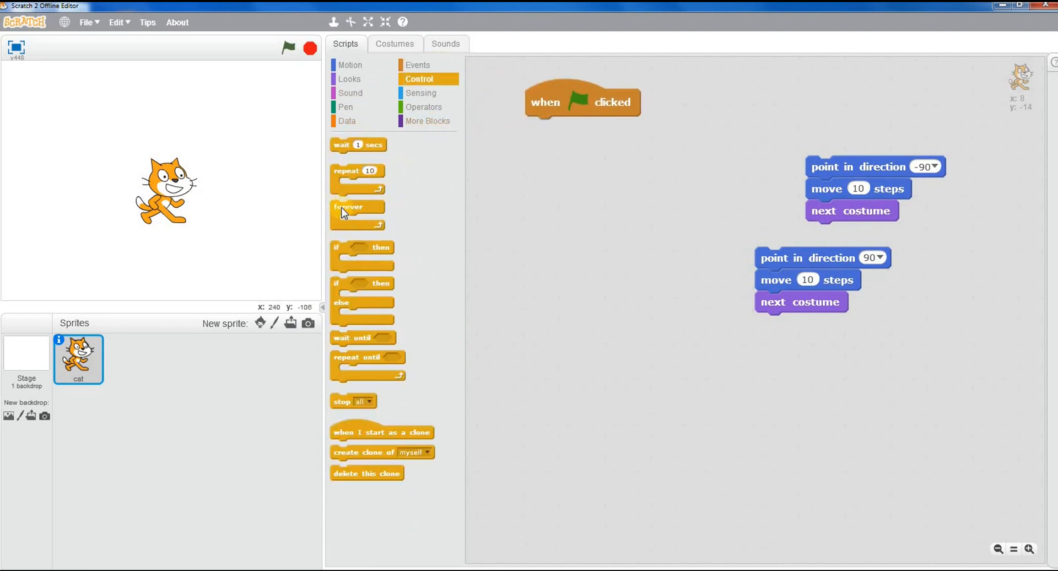
left_click_drag(349, 206, 565, 127)
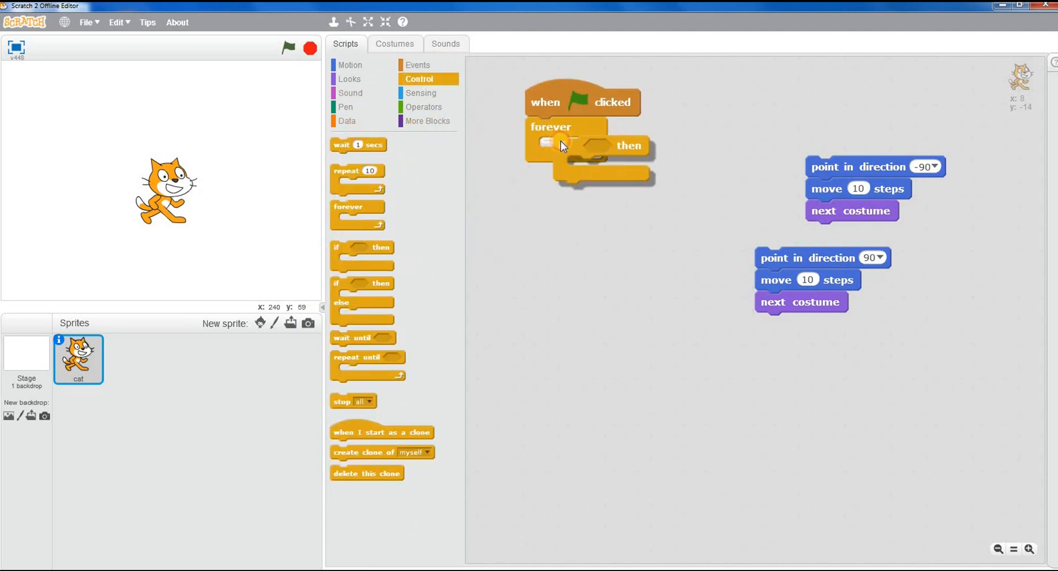
left_click(420, 92)
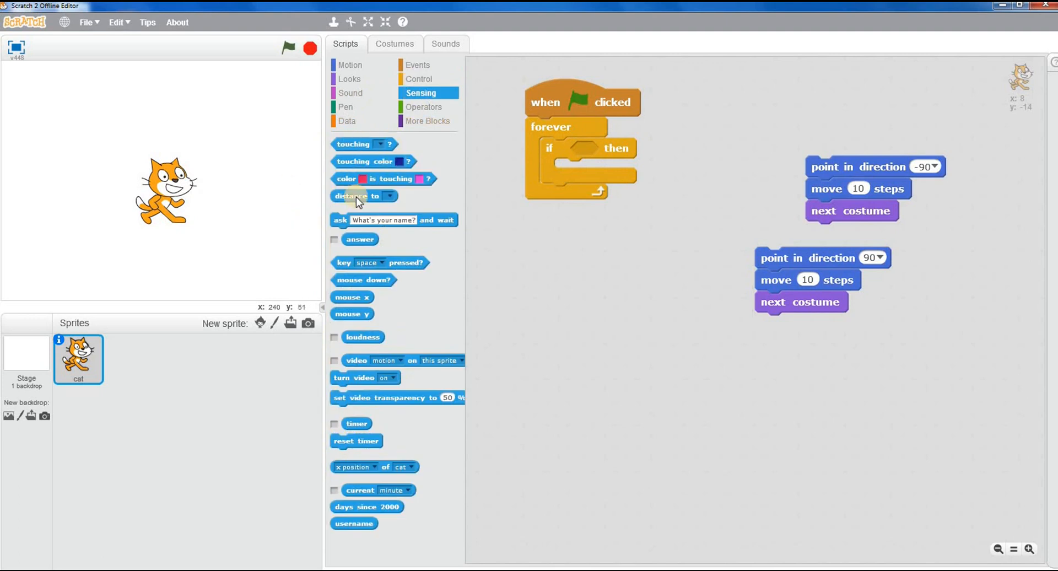
left_click_drag(380, 262, 648, 150)
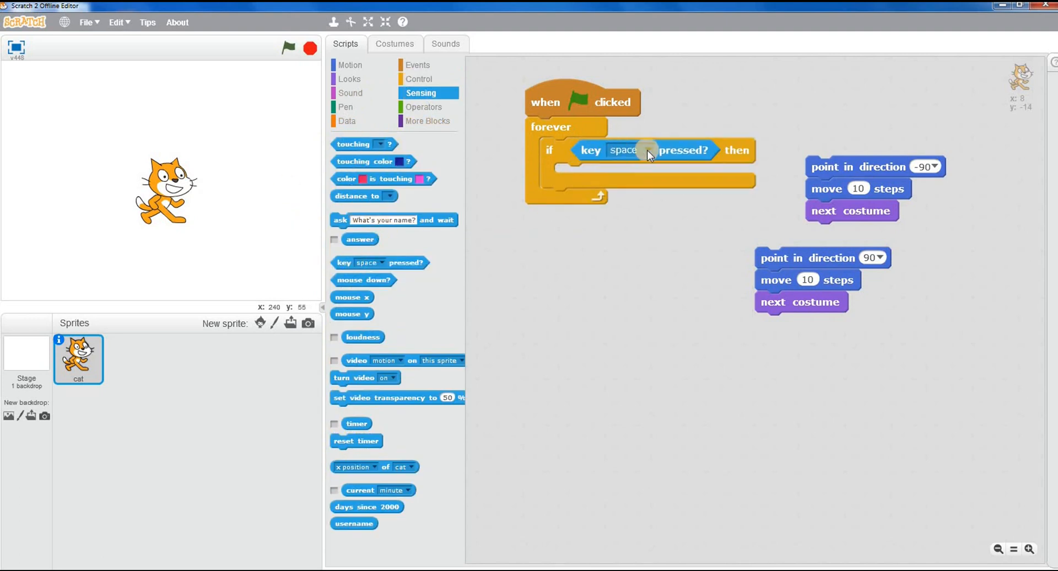
left_click(645, 151)
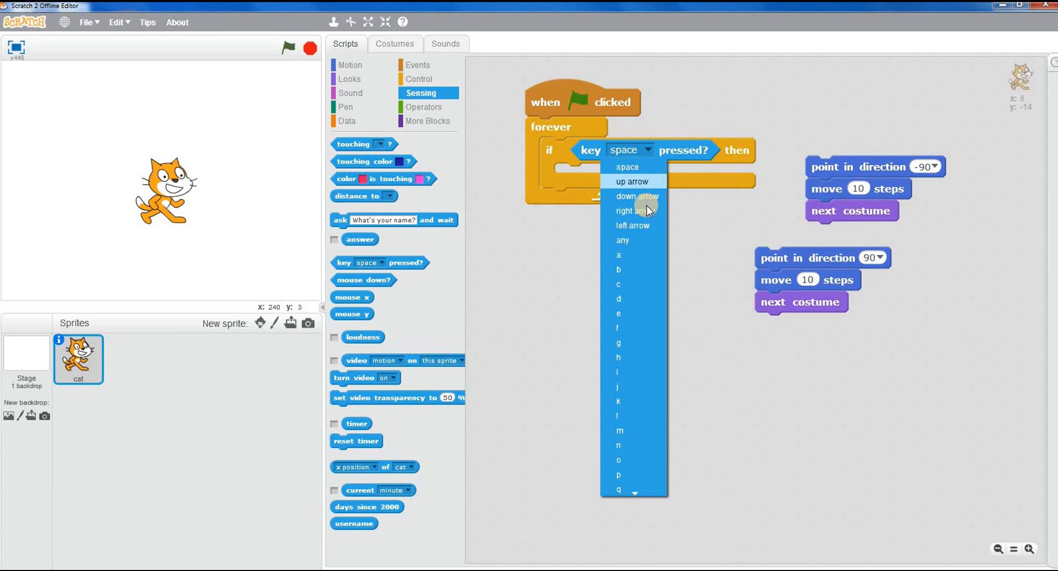
left_click(630, 211)
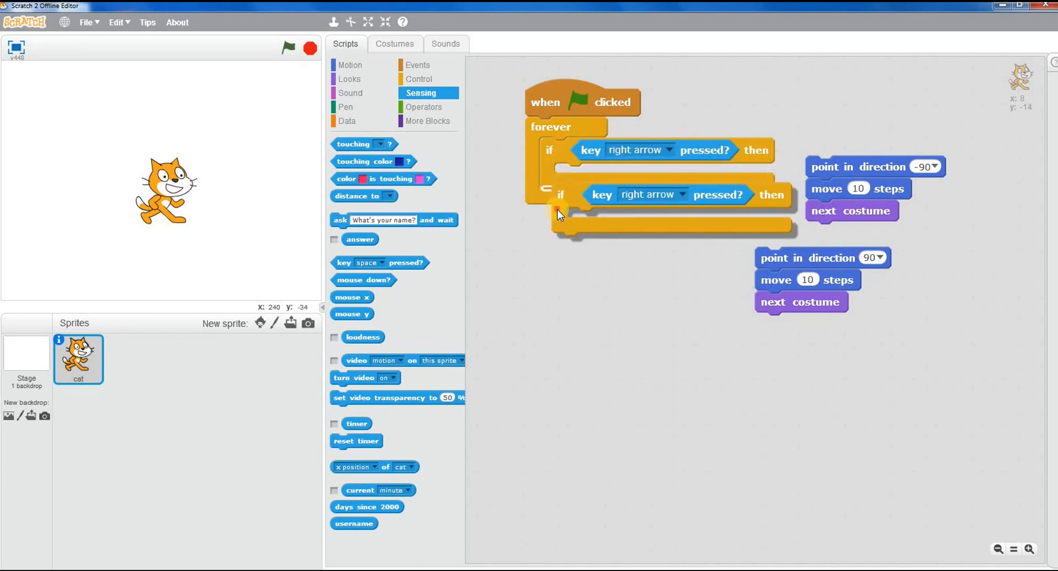
Set the second if to 'key left arrow pressed?' and move the left-facing movement stack into it
left_click(672, 195)
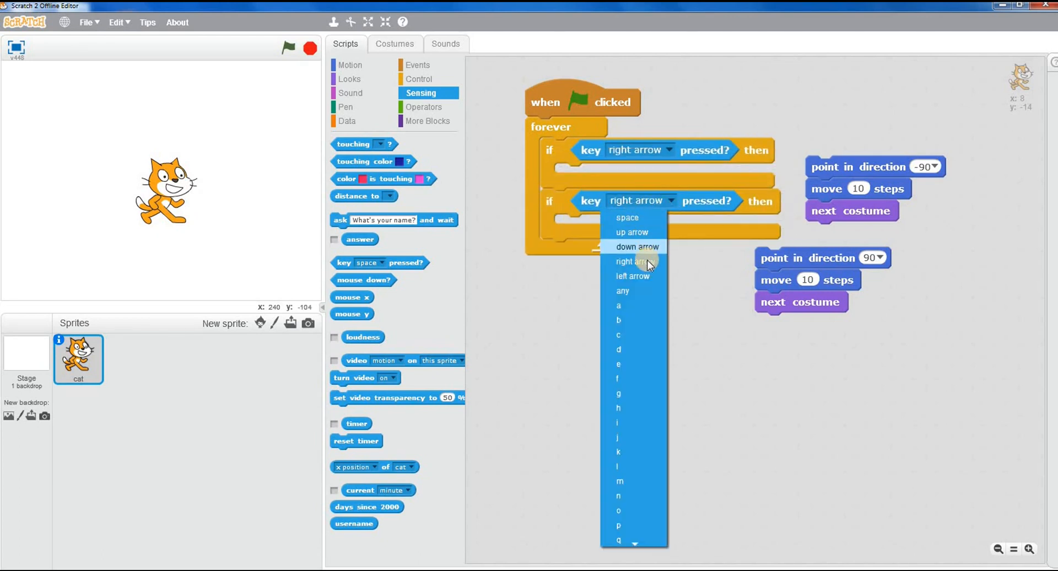
left_click(631, 275)
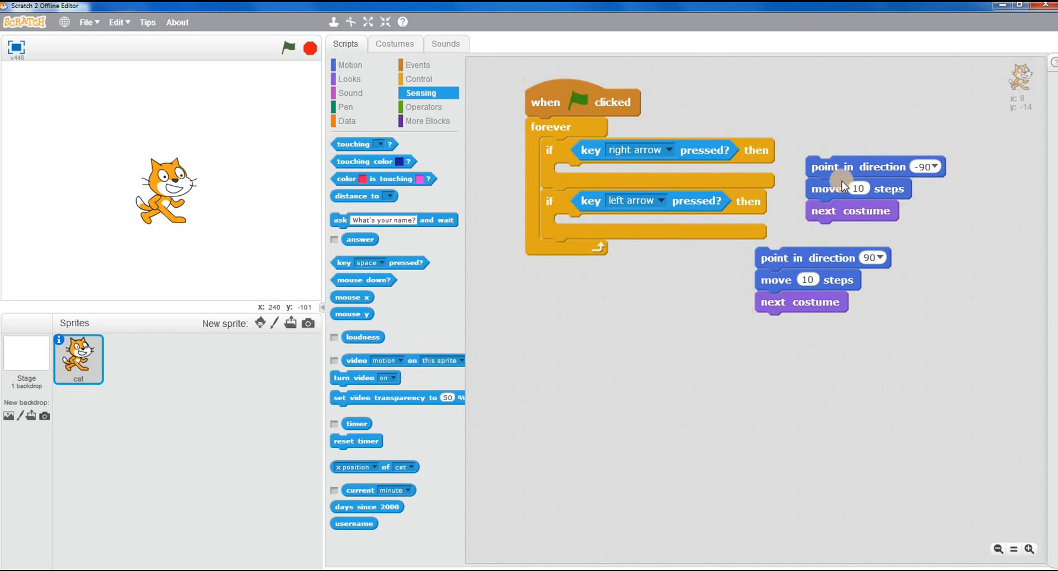
left_click_drag(857, 166, 600, 226)
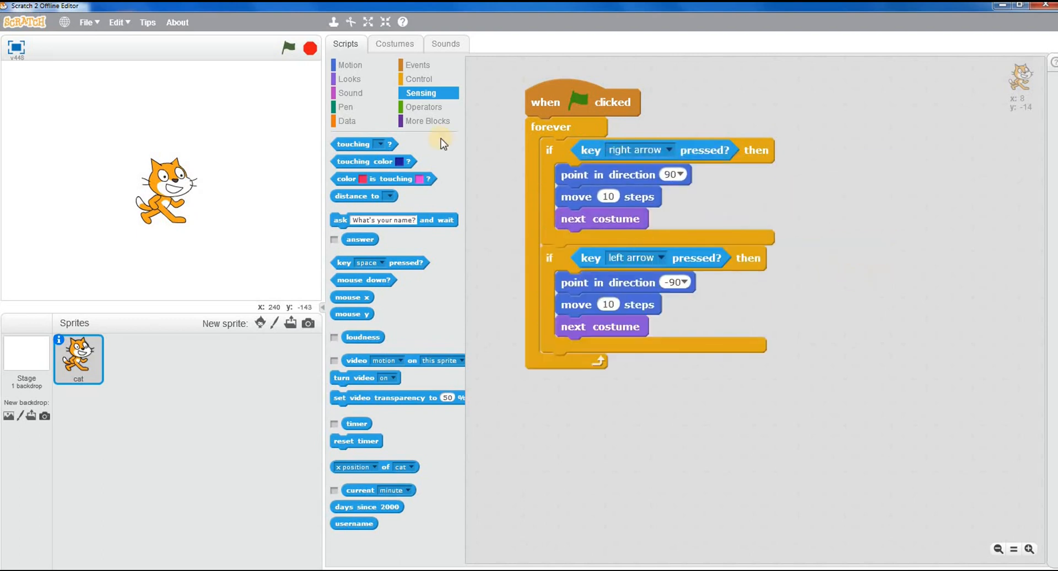
mouse_move(267, 137)
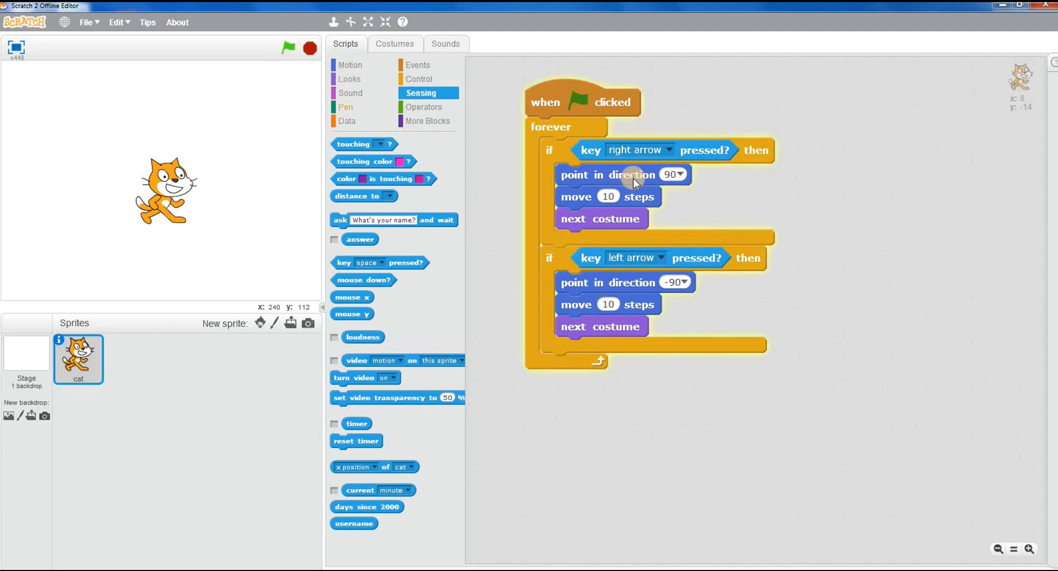
mouse_move(553, 155)
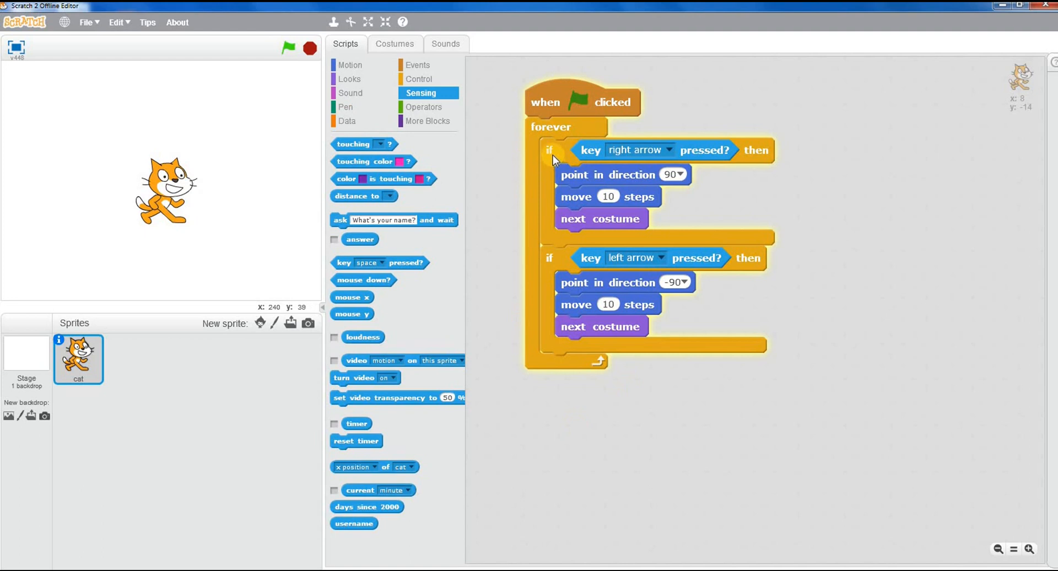
mouse_move(540, 277)
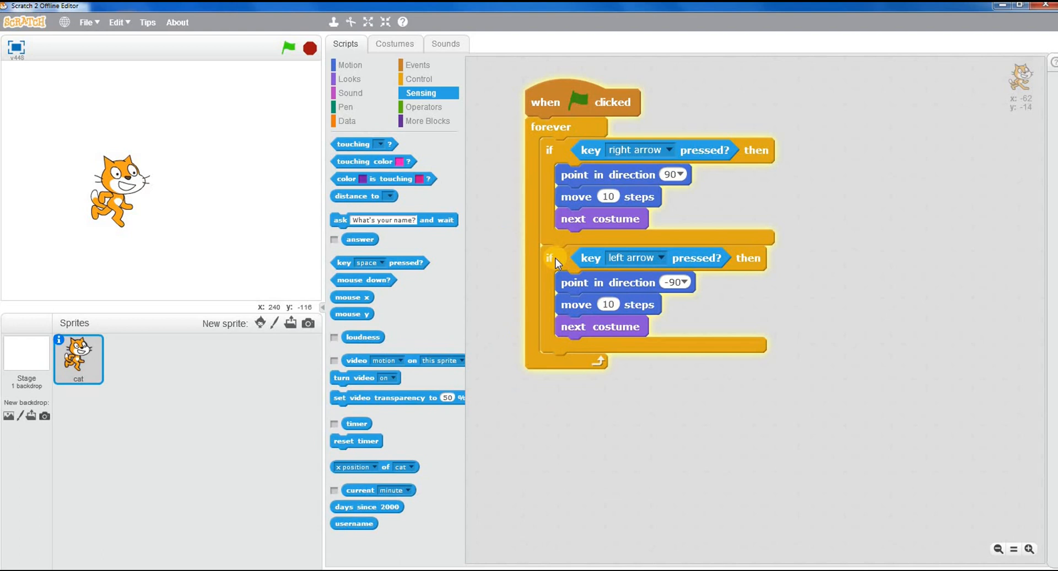
mouse_move(454, 250)
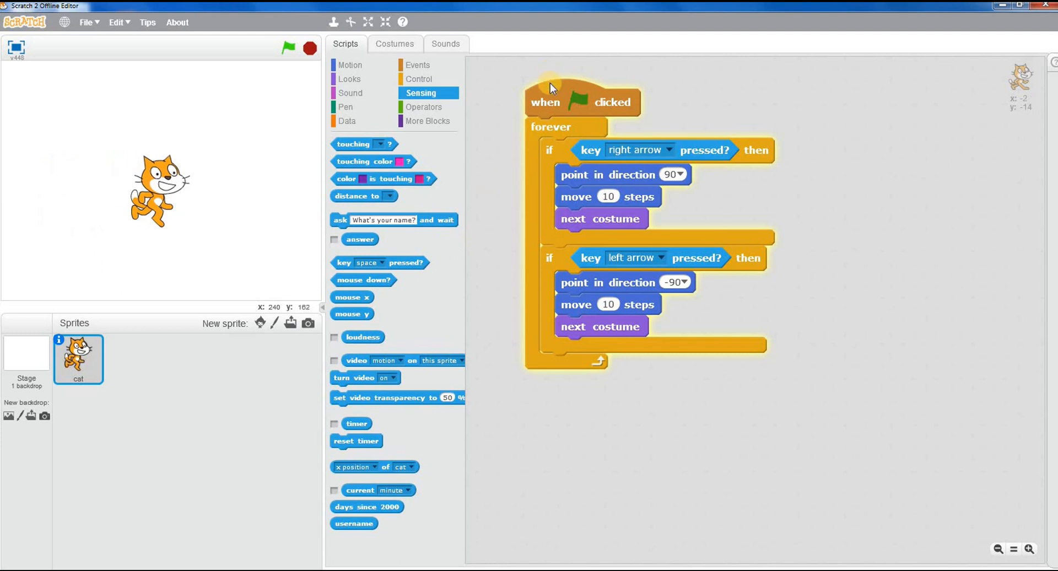
left_click_drag(550, 101, 536, 88)
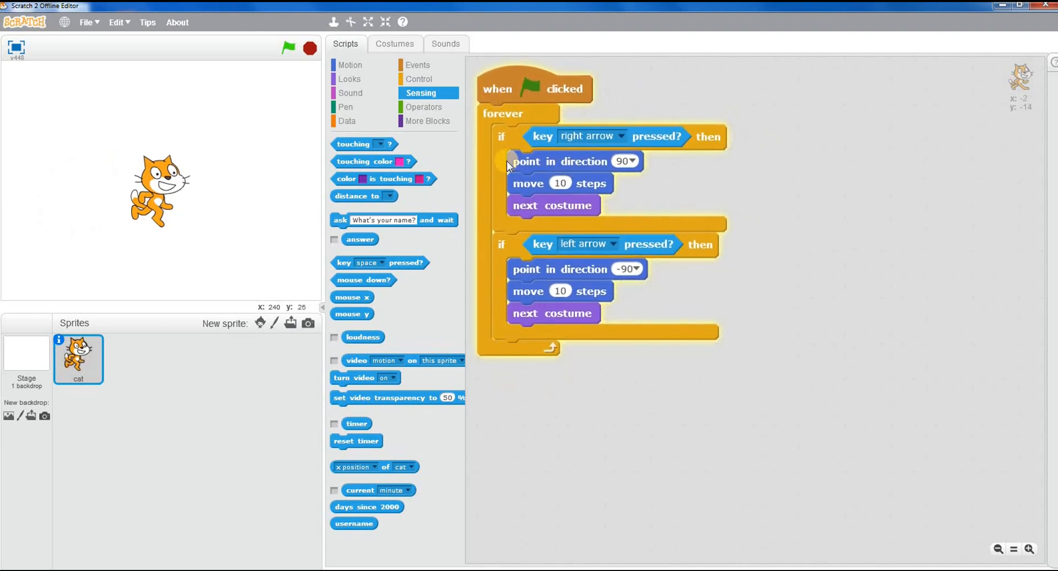
mouse_move(600, 414)
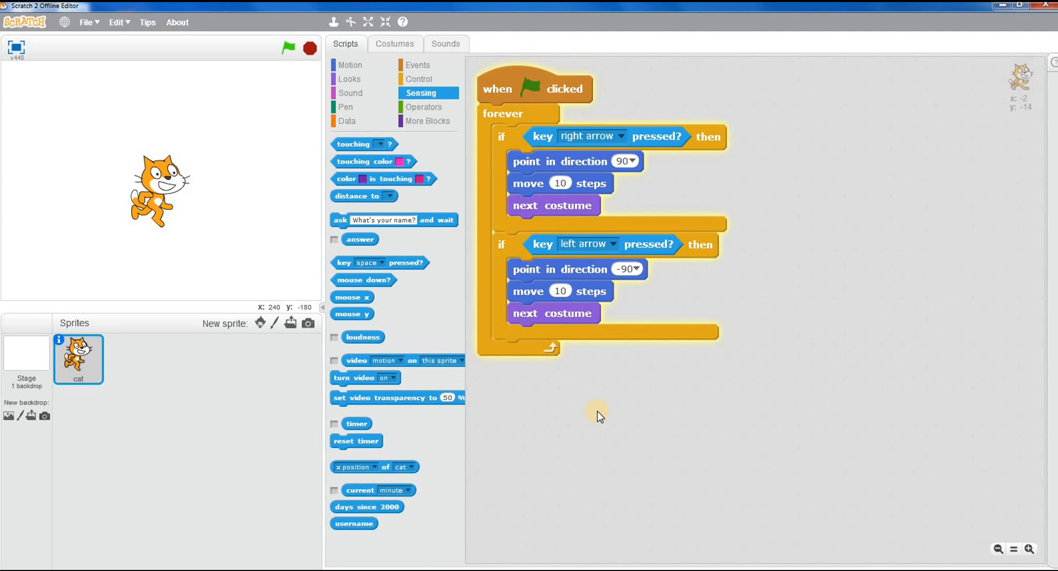
mouse_move(526, 166)
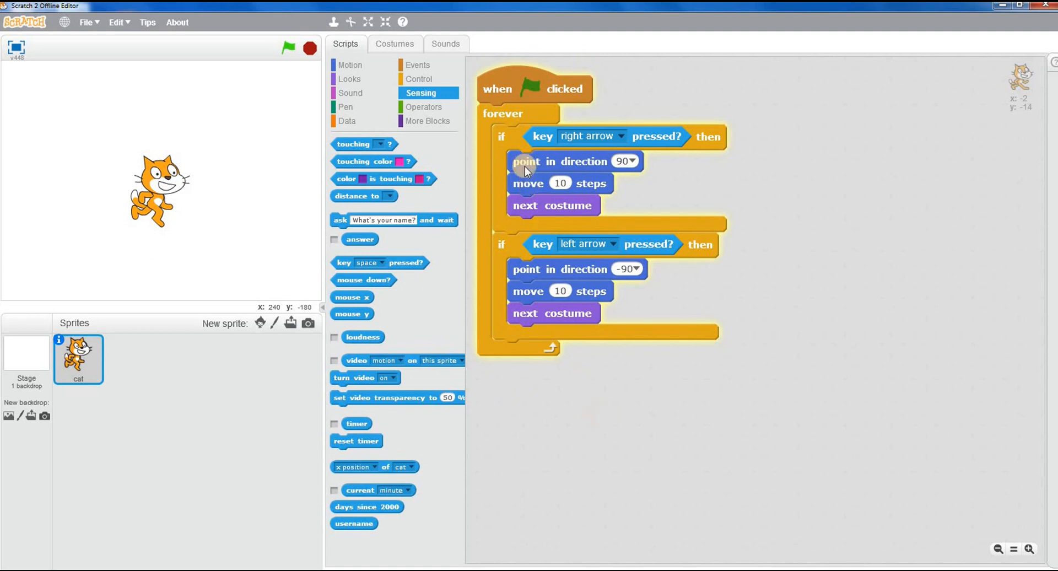
mouse_move(344, 121)
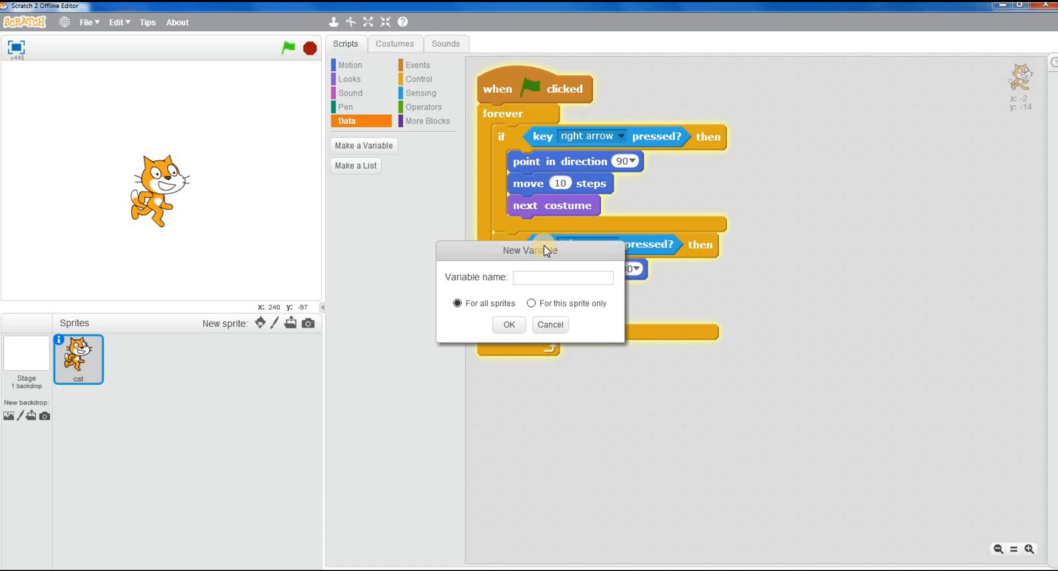
Create a global variable named 'are we there yet' for all sprites
left_click(562, 276)
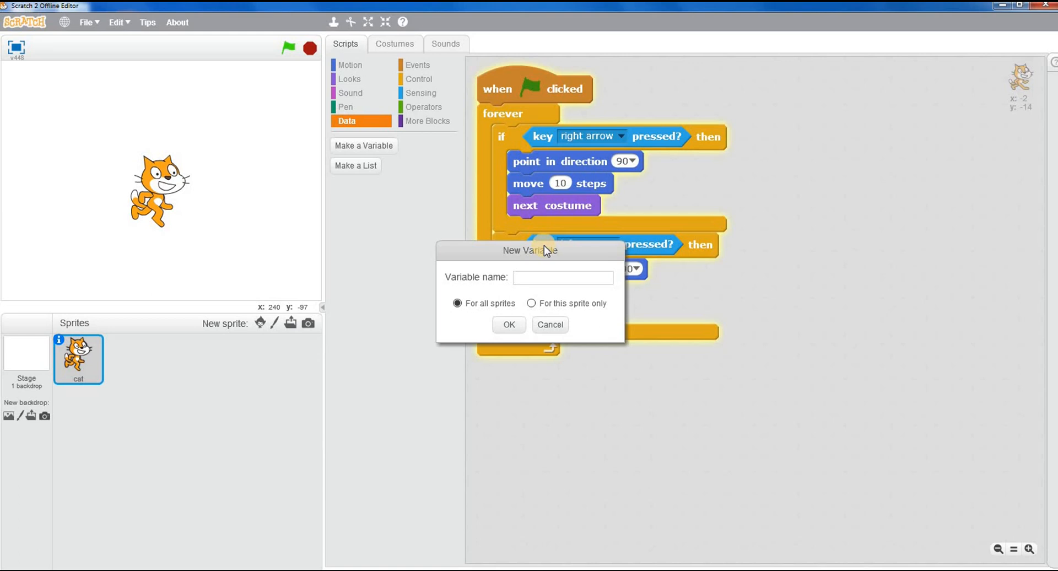
left_click(562, 278)
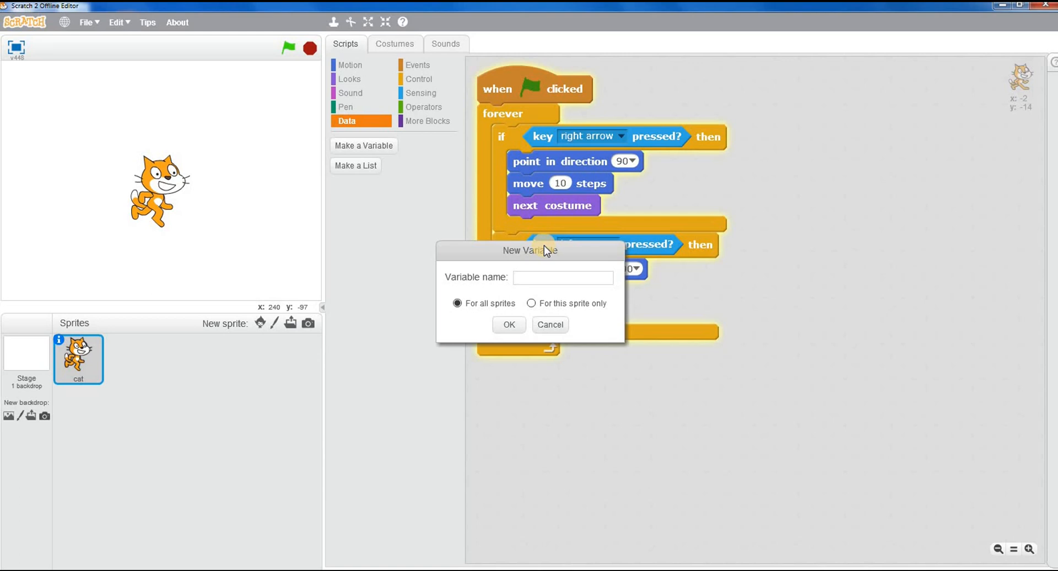
left_click(562, 277)
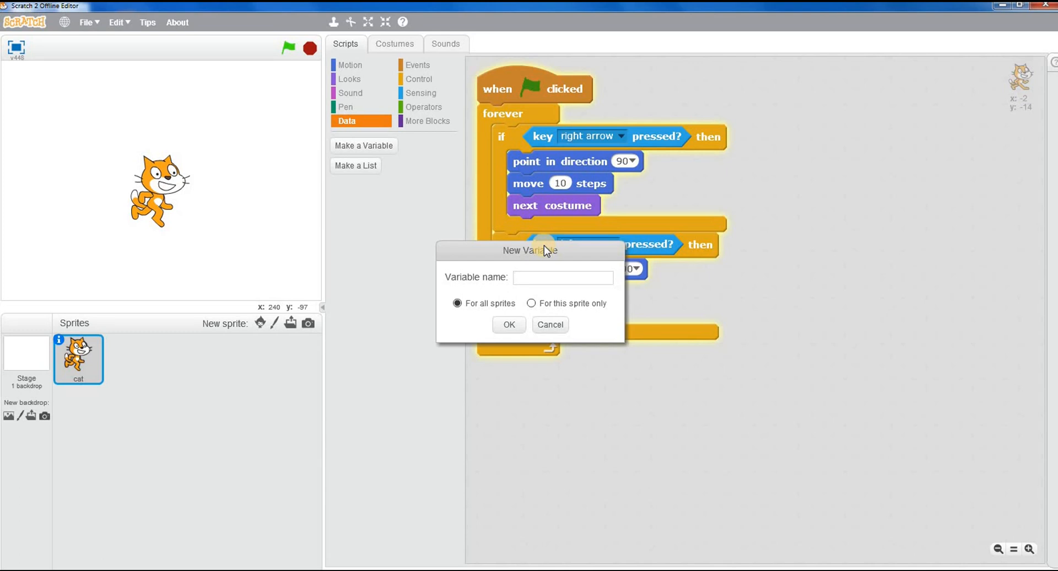
left_click(562, 278)
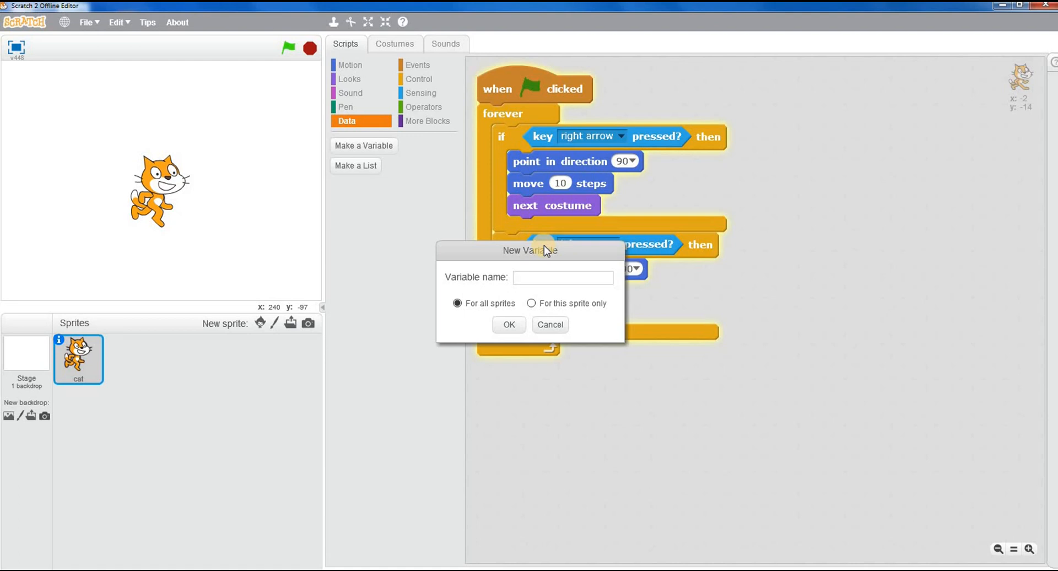
type("are")
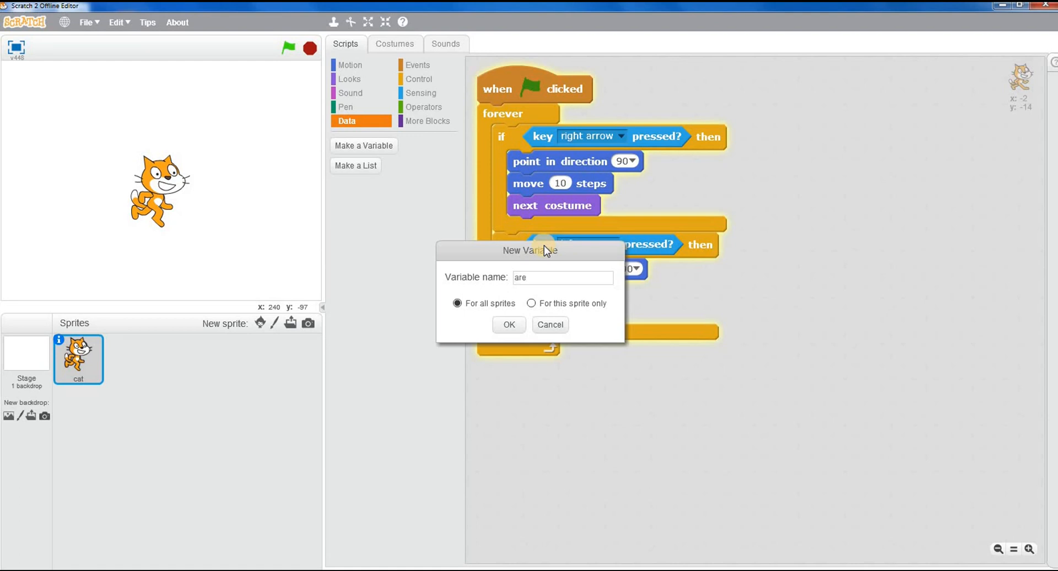
type("we t")
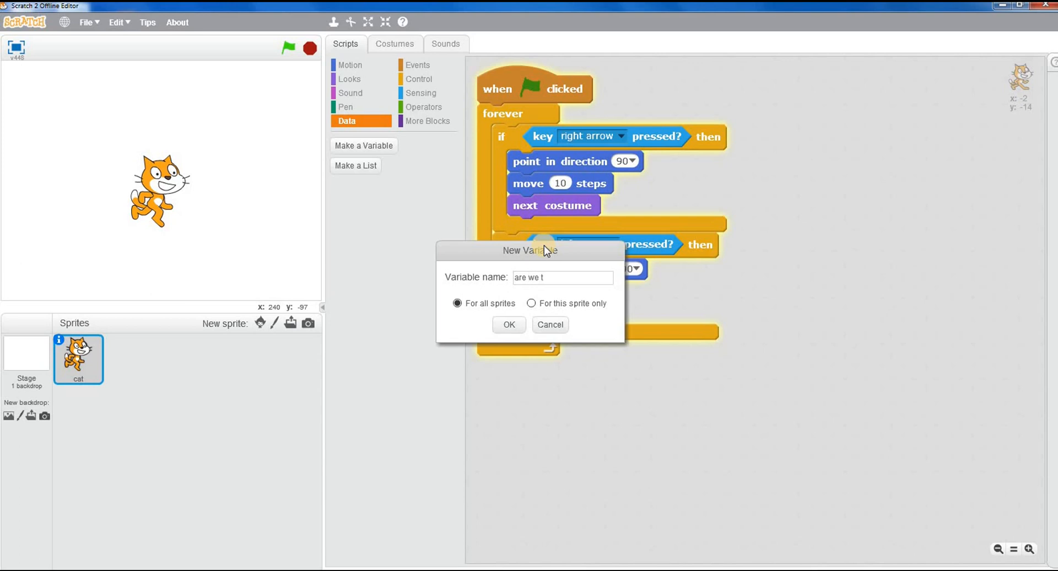
type("here yet")
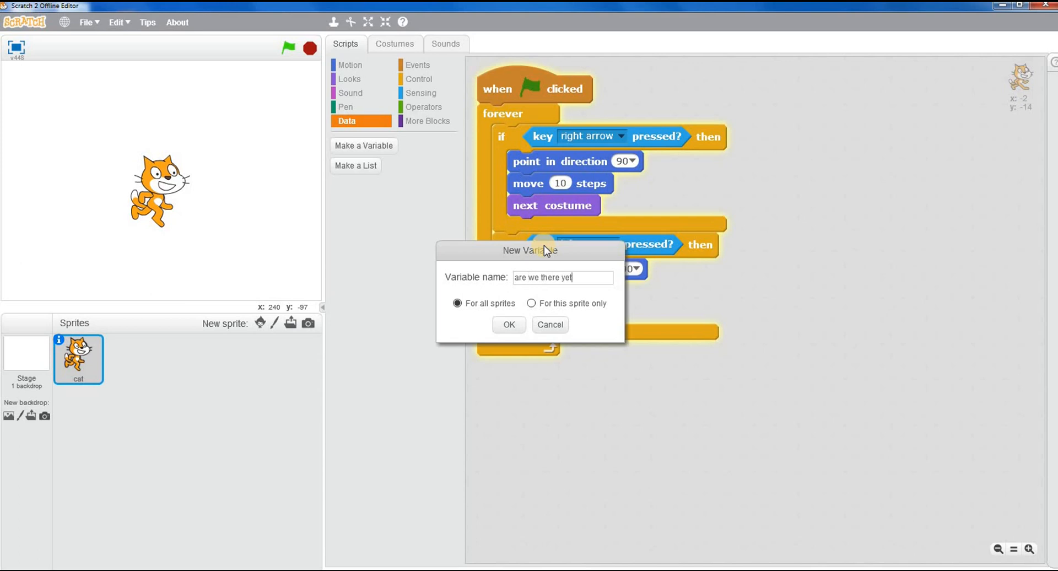
left_click(508, 325)
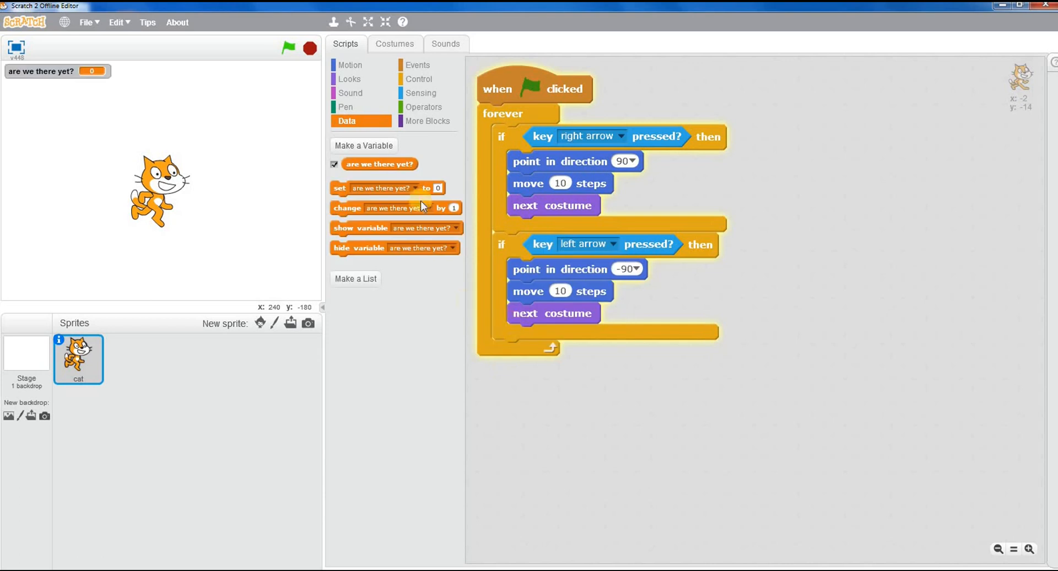
Set 'are we there yet?' to 0 at the start of the green-flag script
left_click_drag(394, 187, 566, 108)
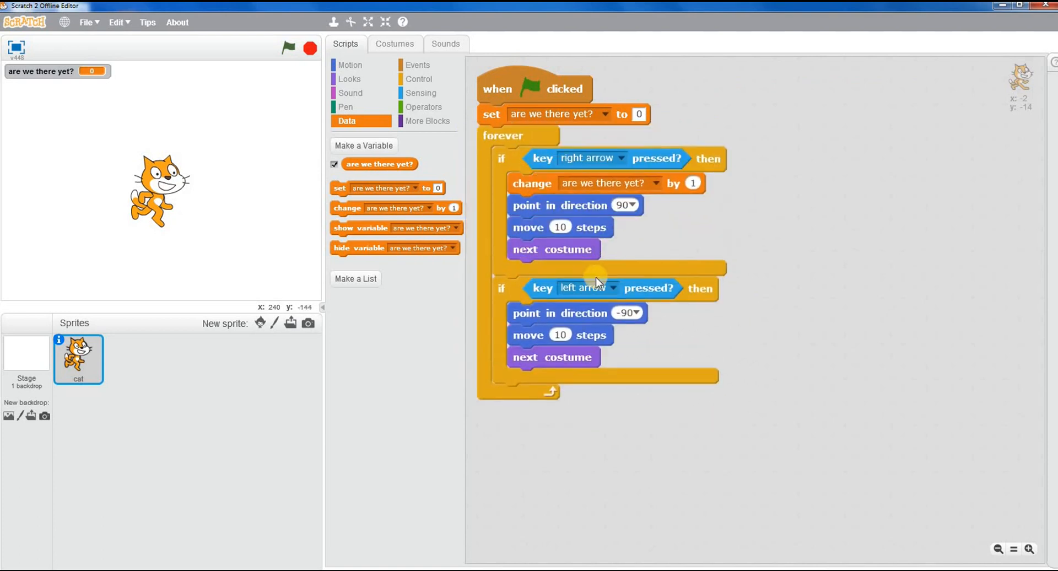
mouse_move(588, 207)
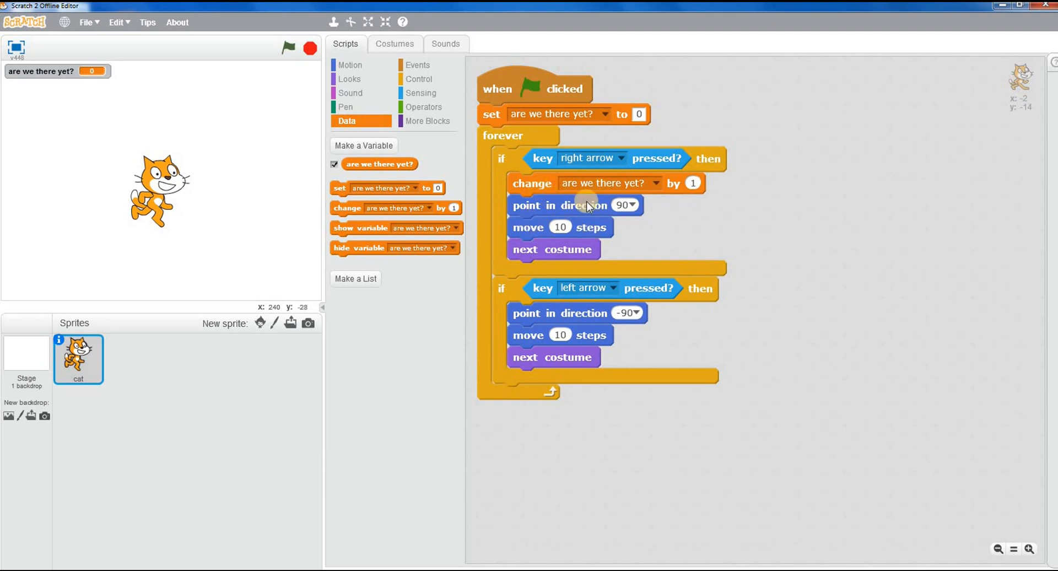
mouse_move(143, 71)
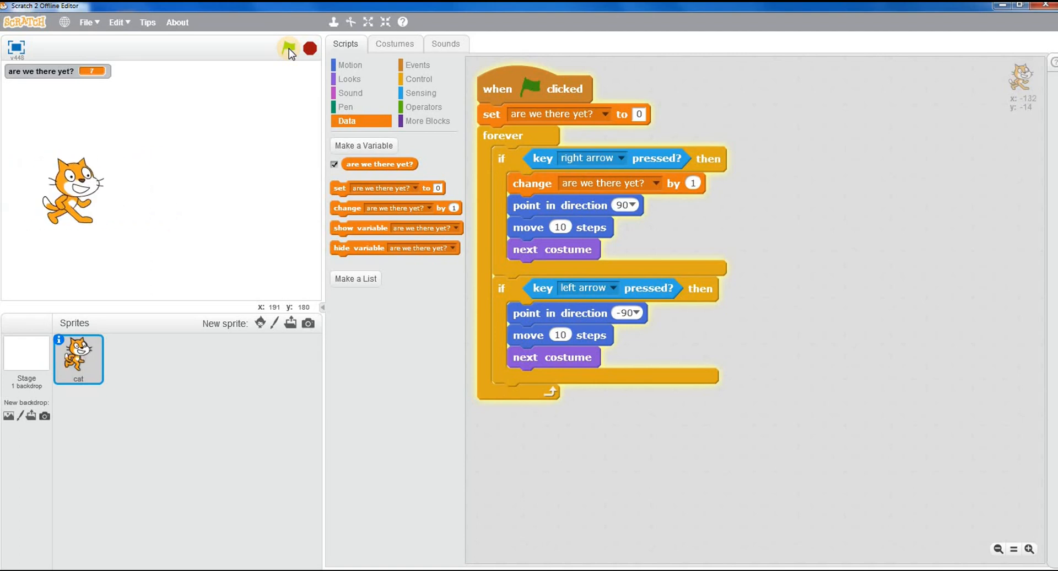
Run the project from the green flag to watch the counter climb
left_click(288, 49)
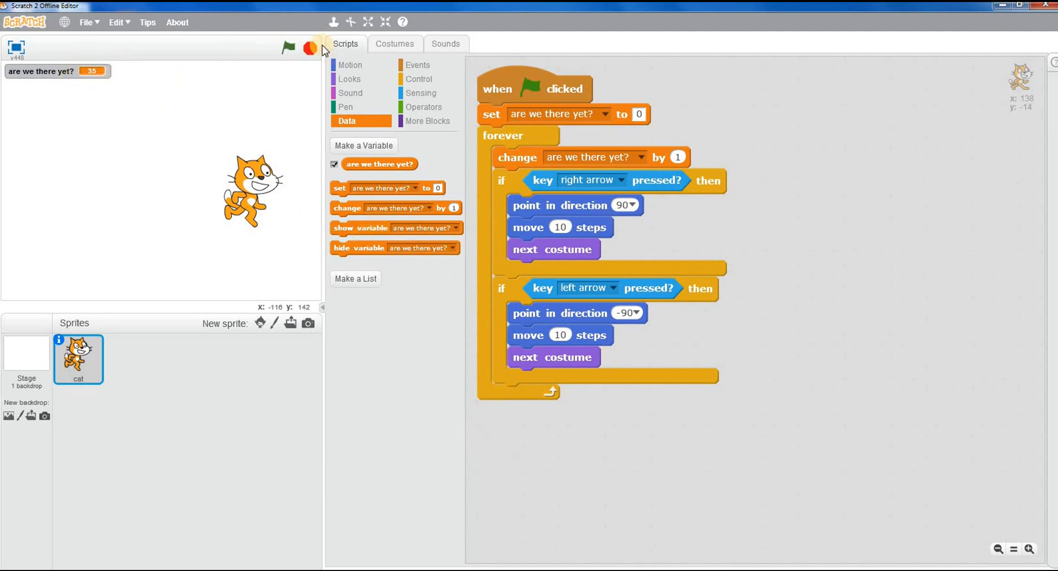
left_click(287, 48)
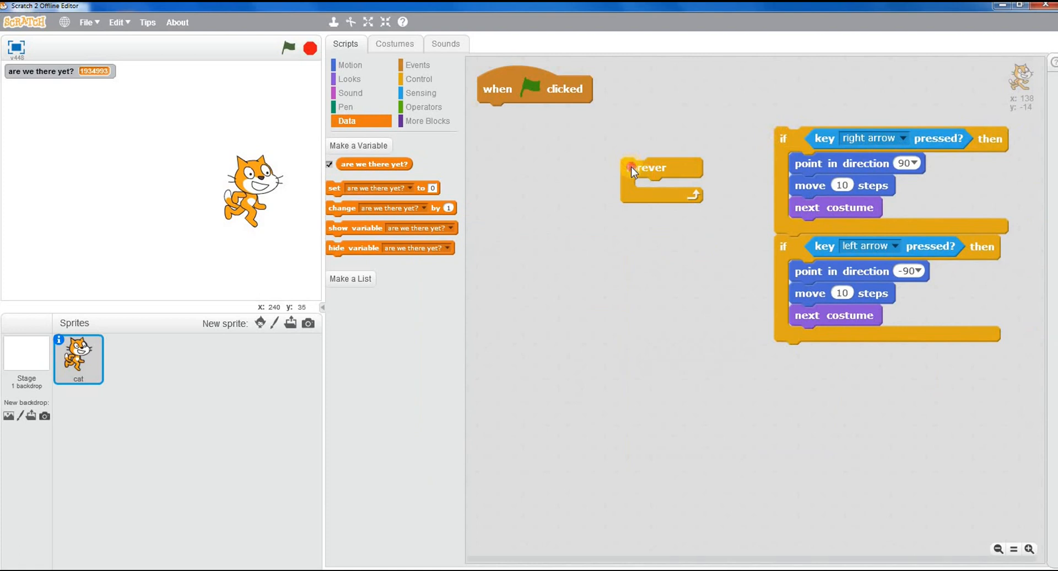
Delete the forever loop and add a 'when key pressed' hat set to right arrow
left_click_drag(635, 167, 368, 269)
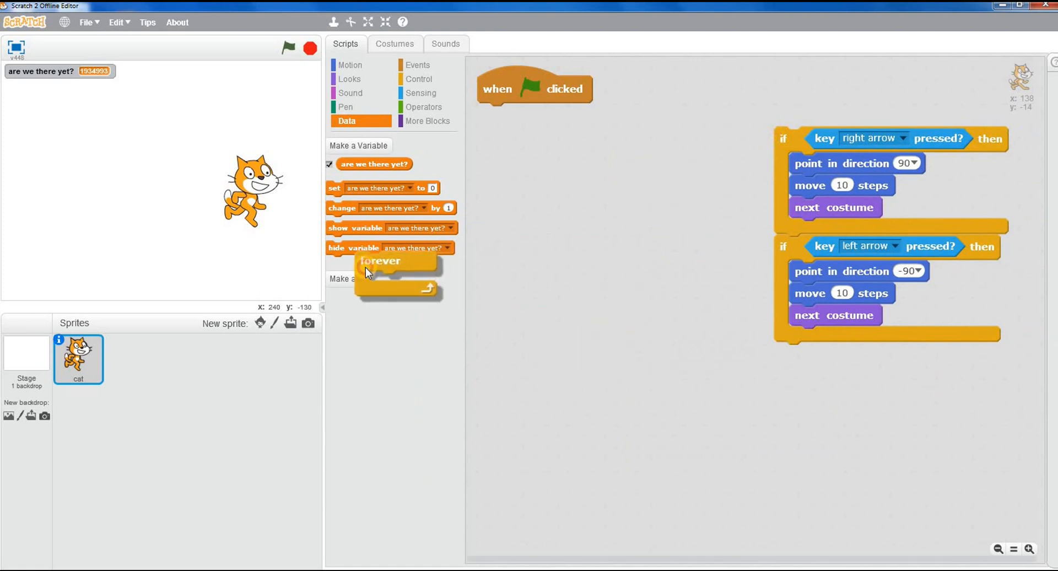
left_click(417, 65)
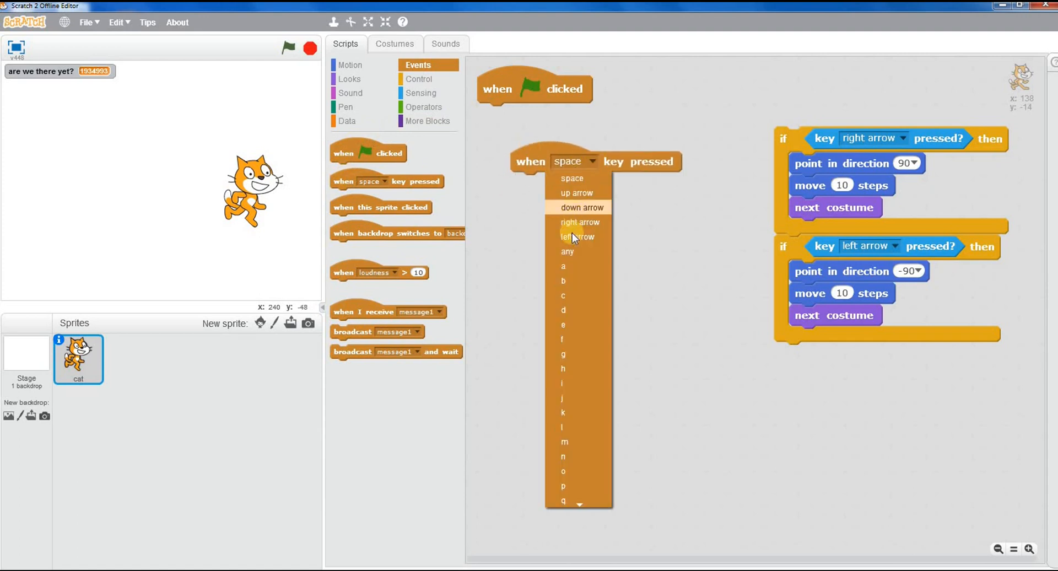
left_click(578, 221)
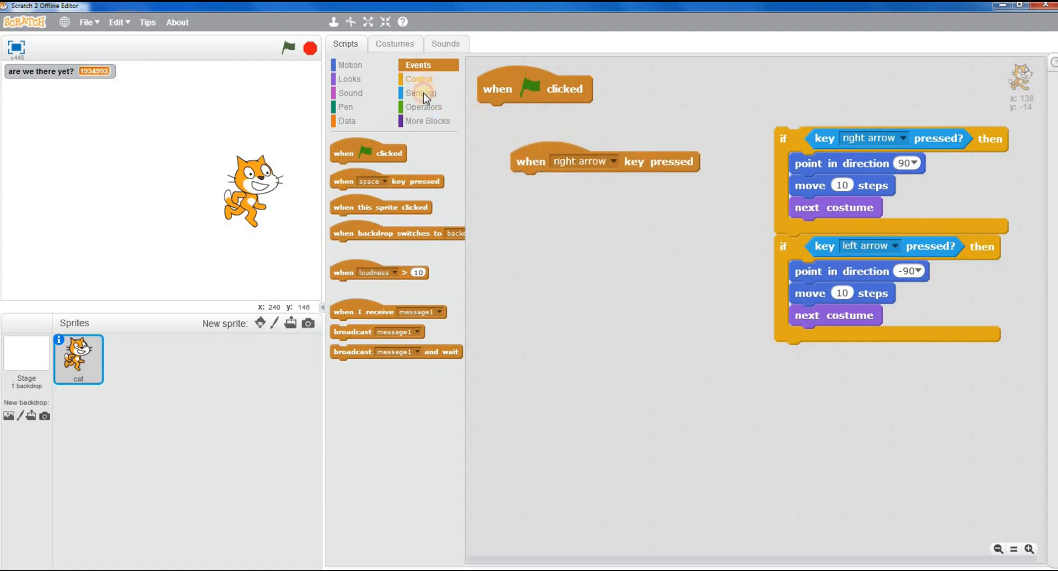
Attach an empty 'repeat until' loop and place the right-arrow script higher in the workspace
left_click(419, 80)
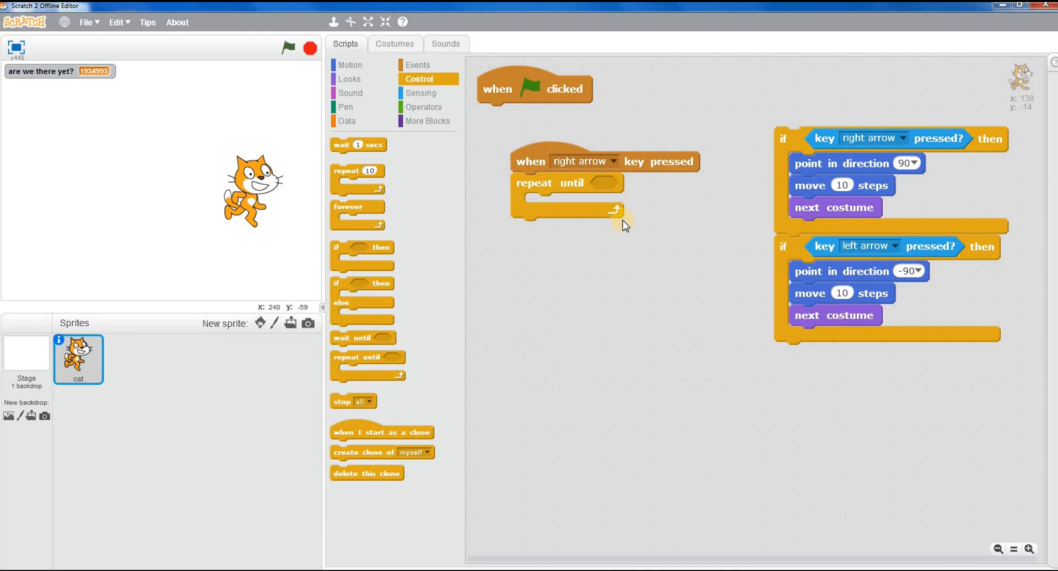
mouse_move(594, 221)
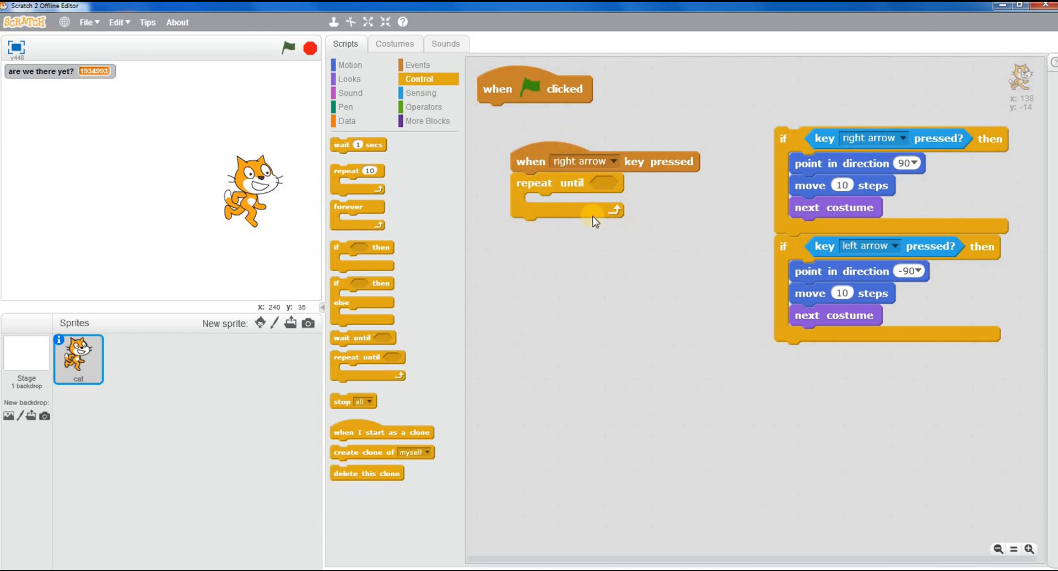
mouse_move(611, 191)
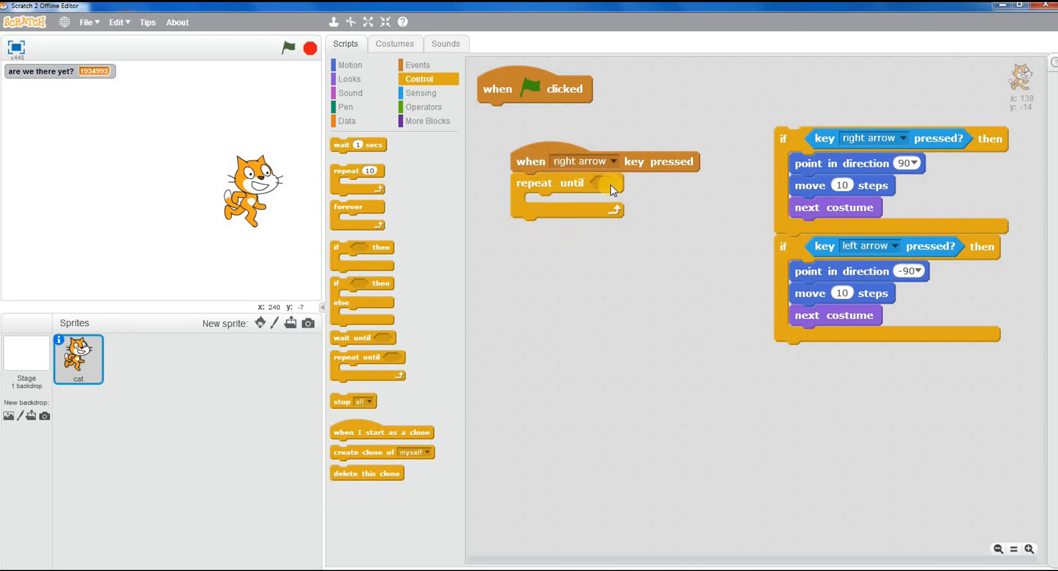
left_click_drag(608, 188, 499, 142)
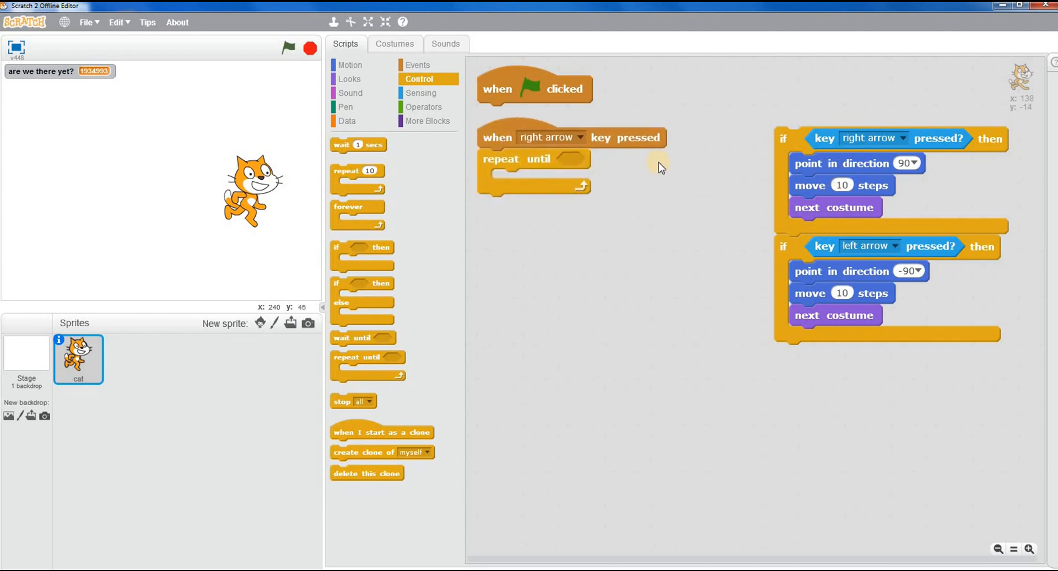
Give the repeat-until loop a 'not key right arrow pressed?' condition
left_click(423, 107)
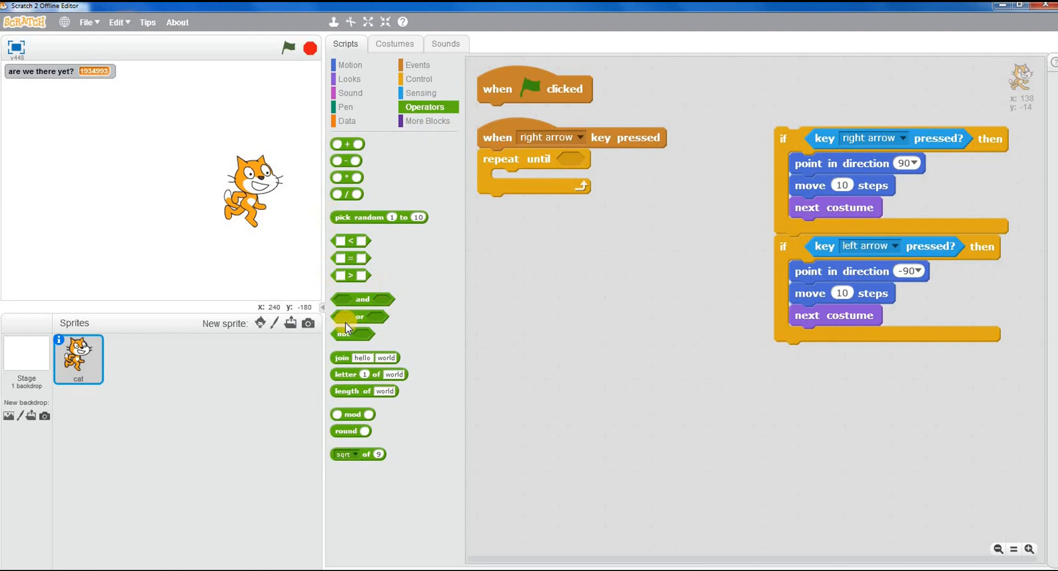
left_click_drag(357, 317, 573, 161)
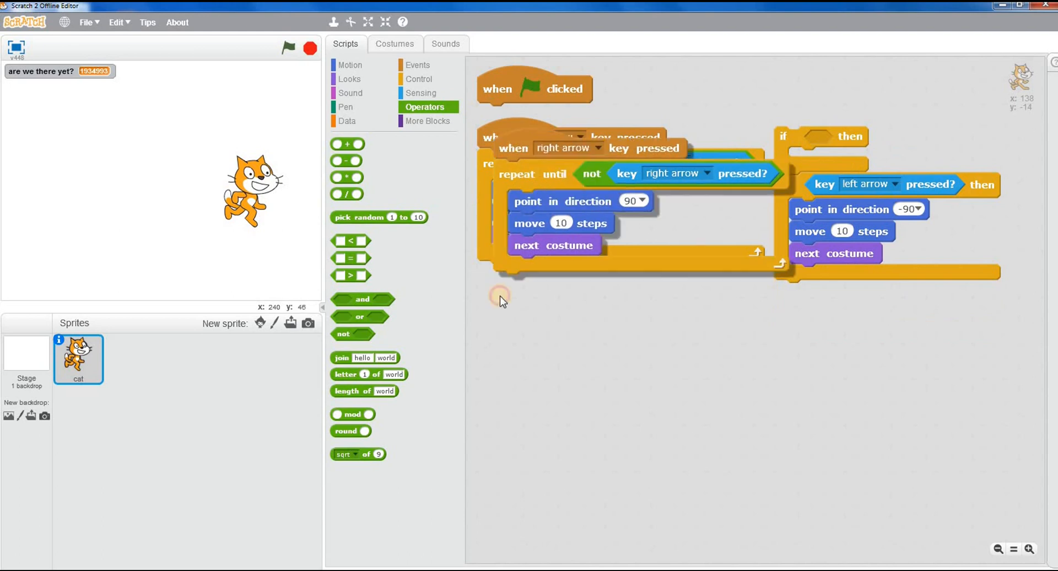
Duplicate the script for left arrow, set its hat and loop check to left arrow, and move the left-facing motion blocks in
left_click(582, 309)
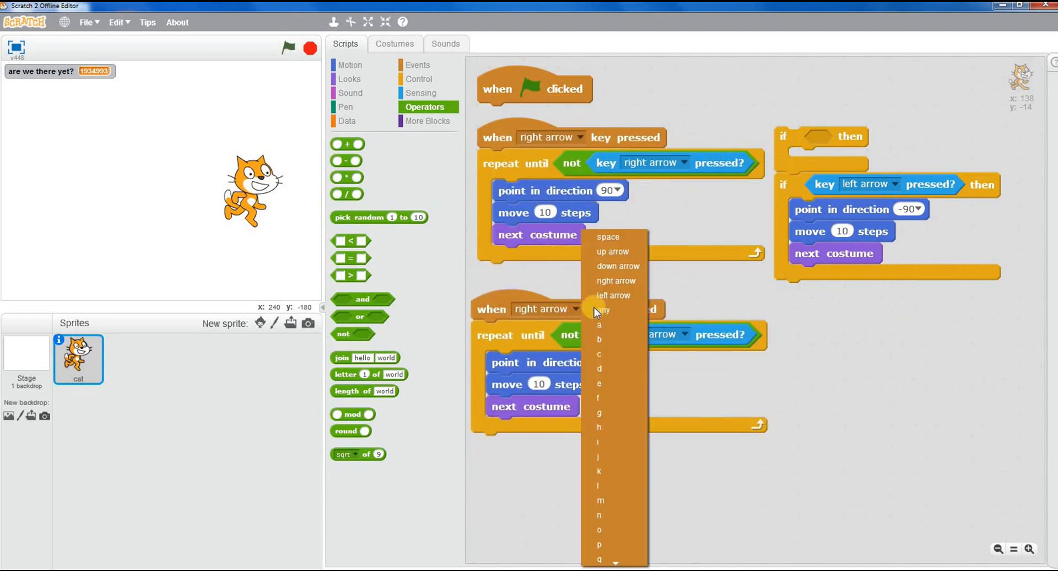
left_click(613, 295)
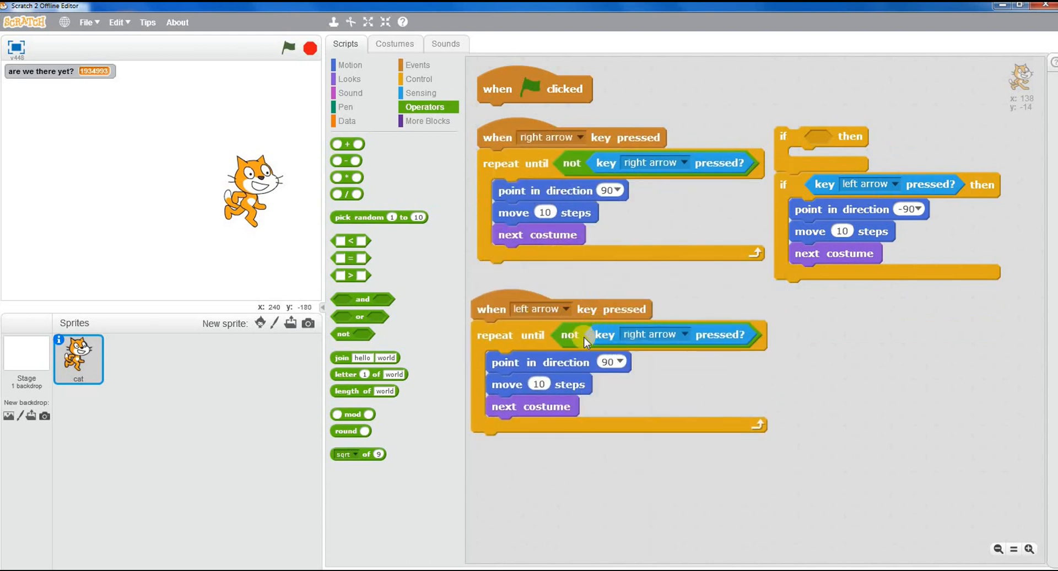
left_click(679, 335)
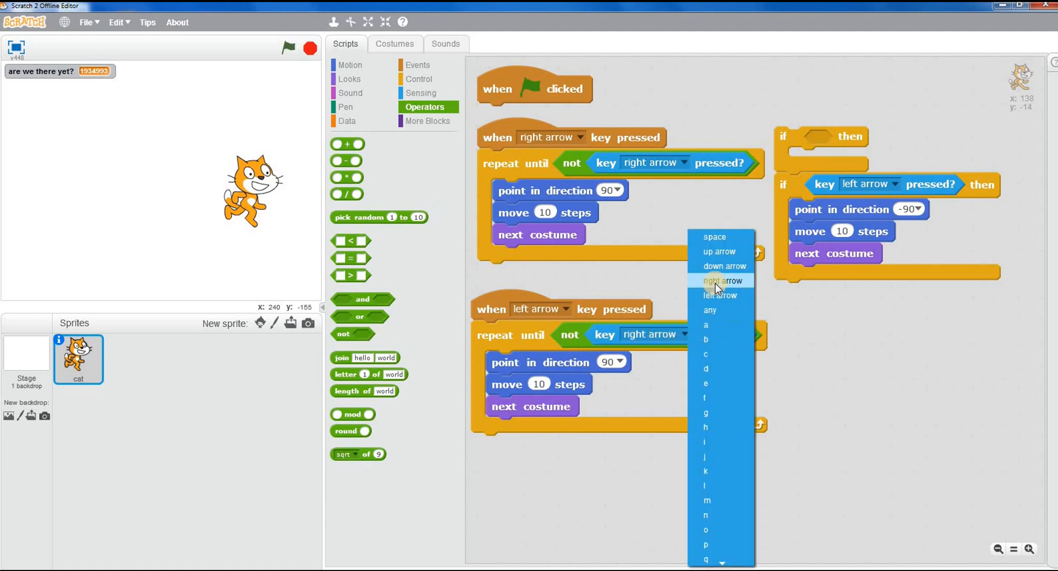
left_click(720, 296)
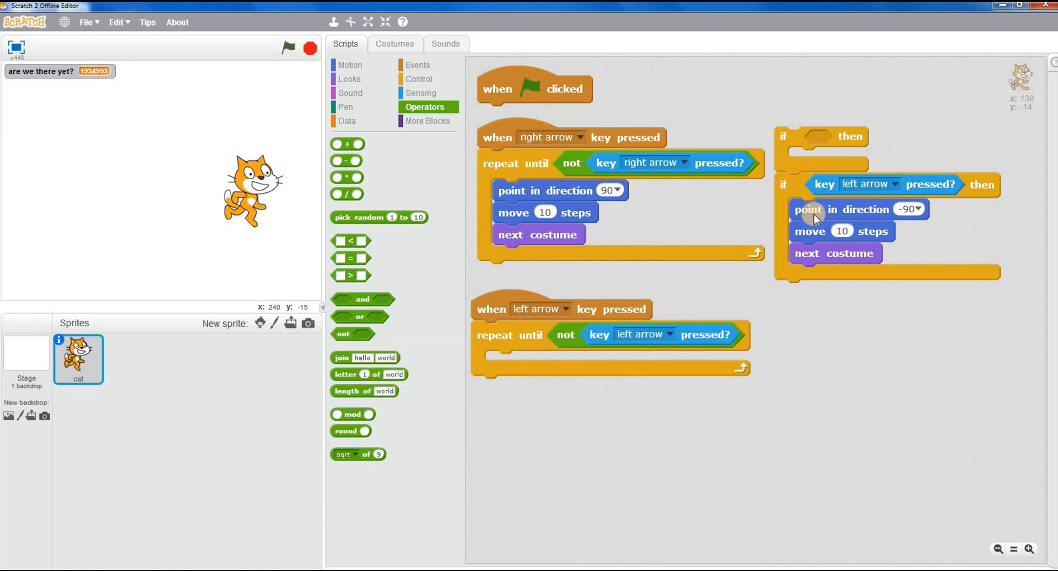
left_click_drag(808, 209, 502, 363)
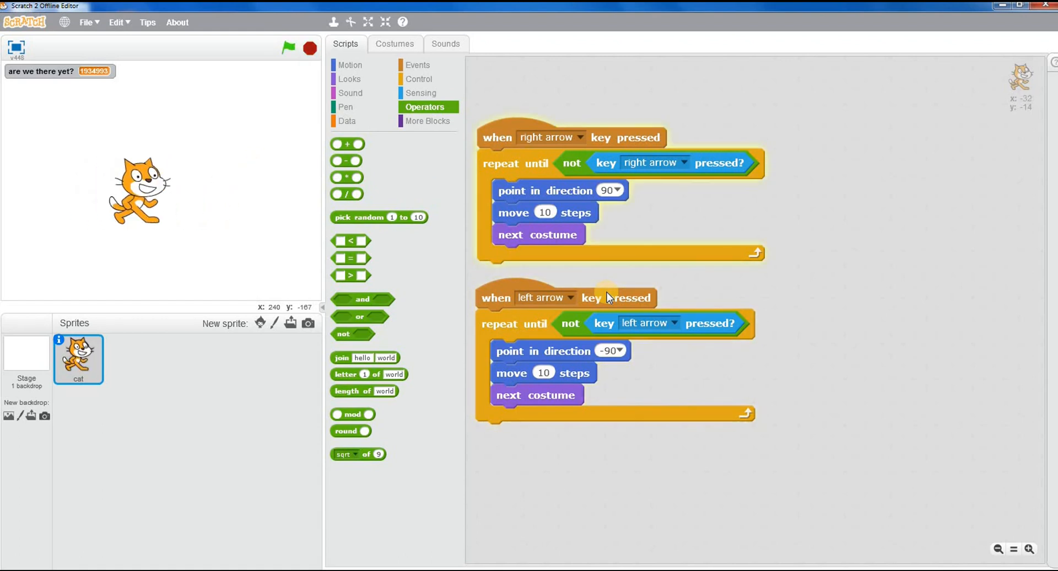
Run the project to test the arrow-key movement with the cat repositioned on the stage
left_click(288, 47)
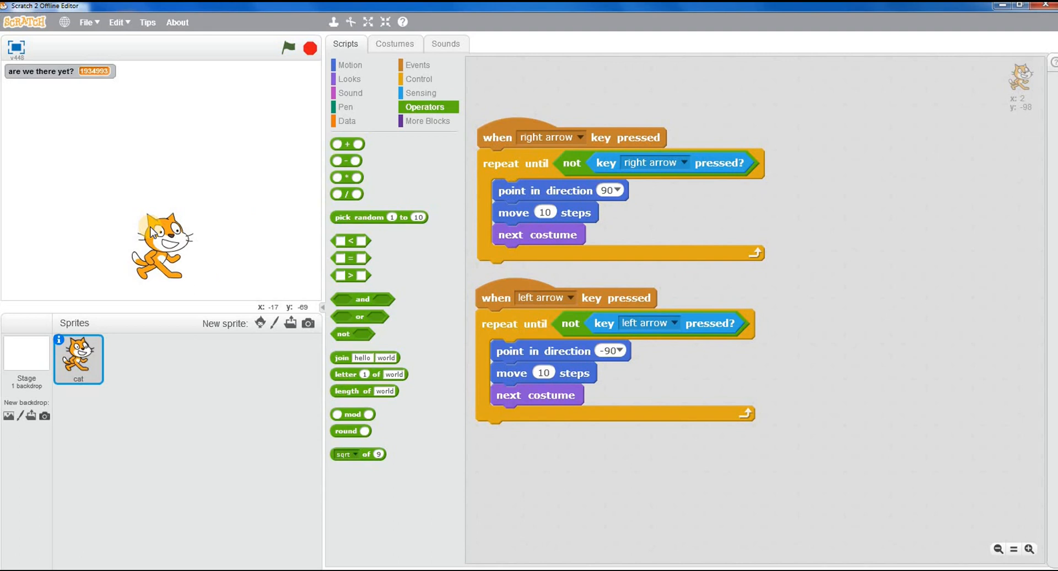
mouse_move(27, 511)
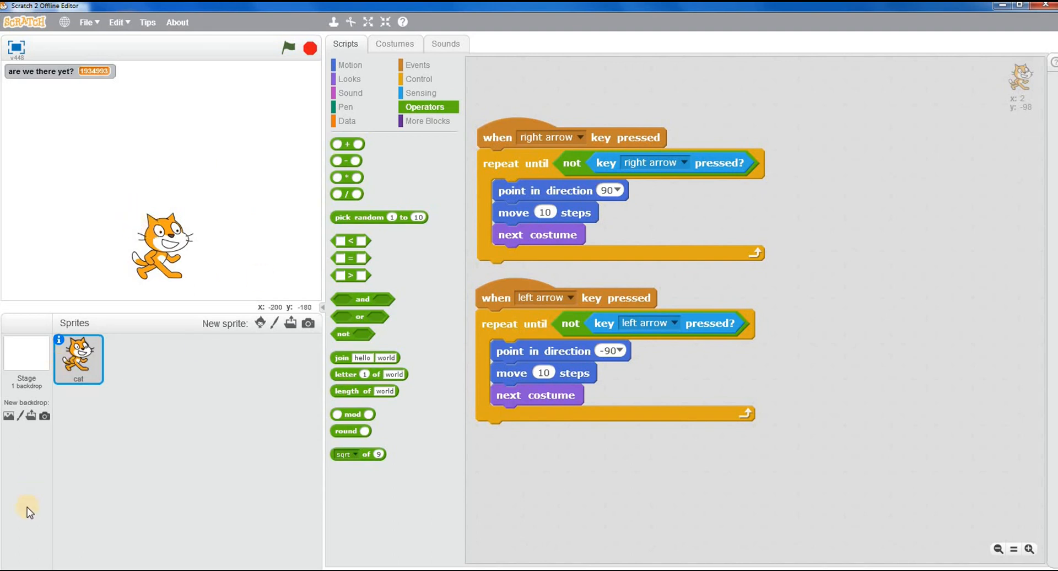